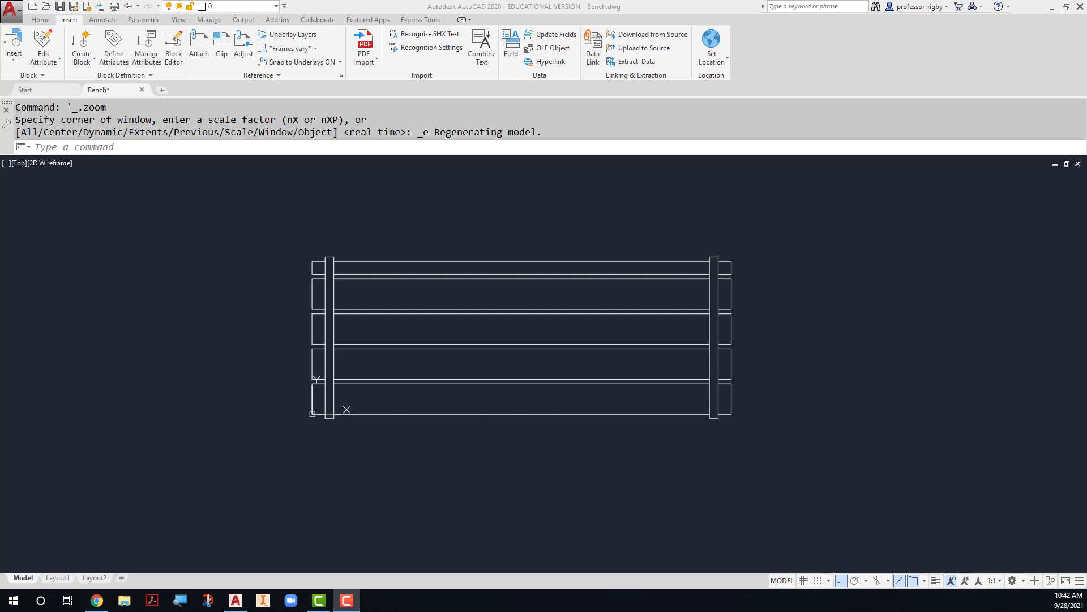
{"action": "mouse_move", "coordinate": [164, 463]}
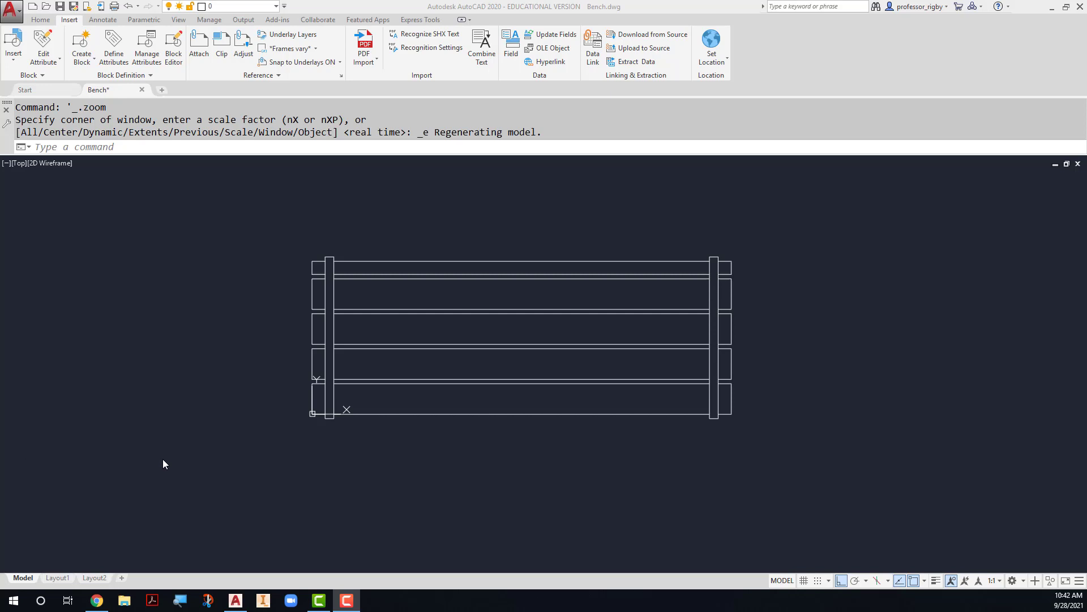
{"action": "mouse_move", "coordinate": [516, 464]}
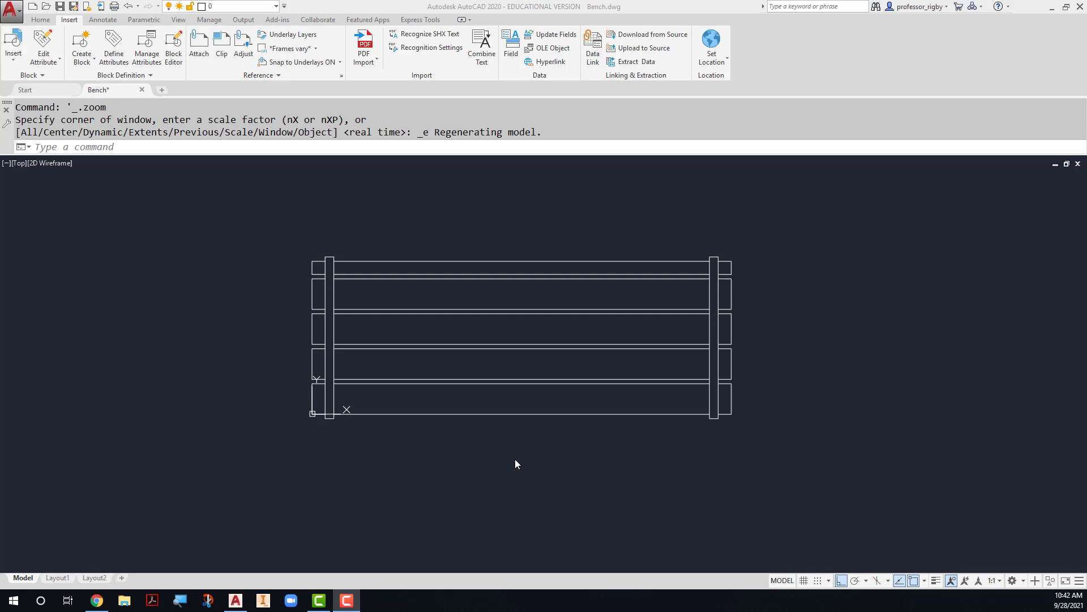
{"action": "mouse_move", "coordinate": [506, 419]}
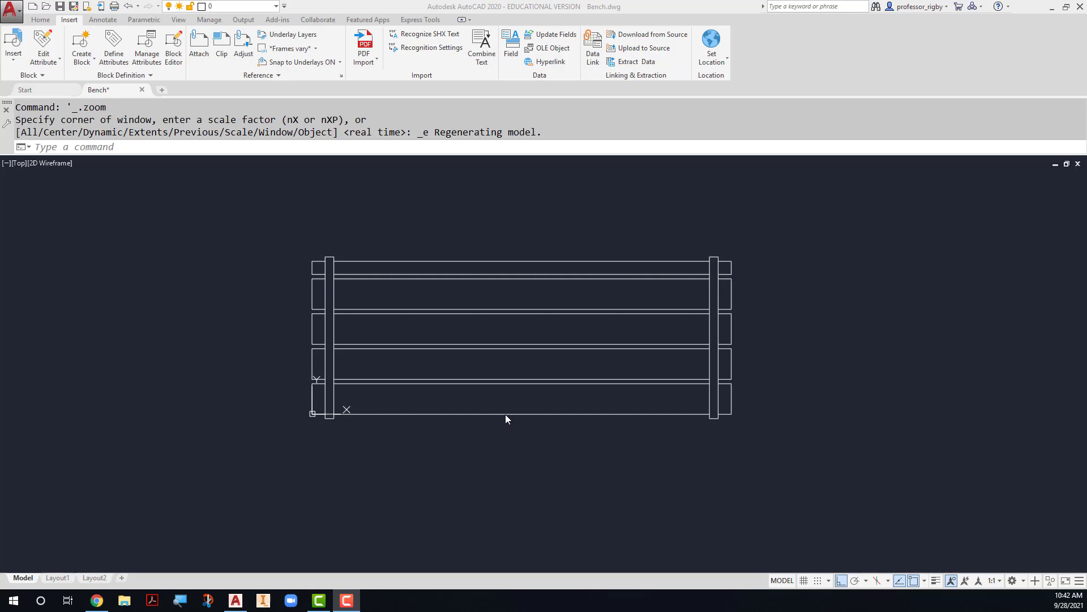
{"action": "mouse_move", "coordinate": [502, 438]}
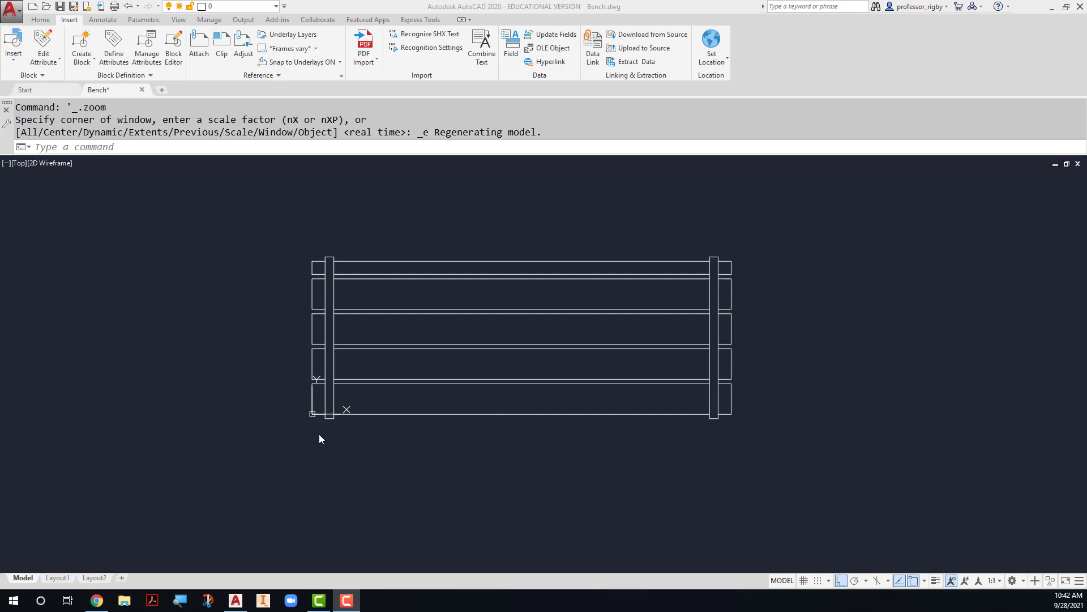
{"action": "mouse_move", "coordinate": [312, 423]}
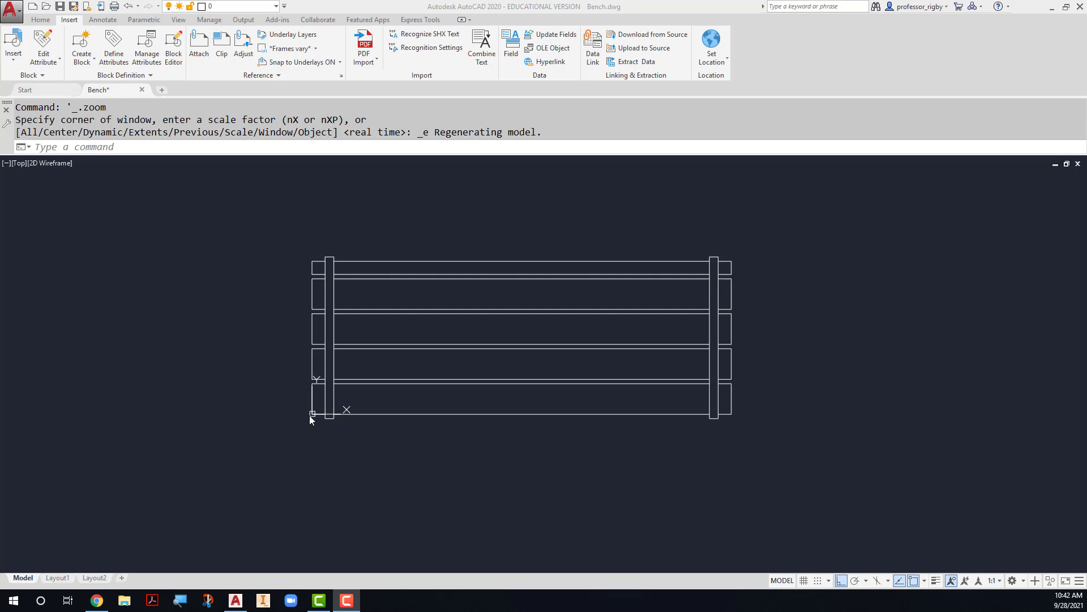
{"action": "mouse_move", "coordinate": [312, 413]}
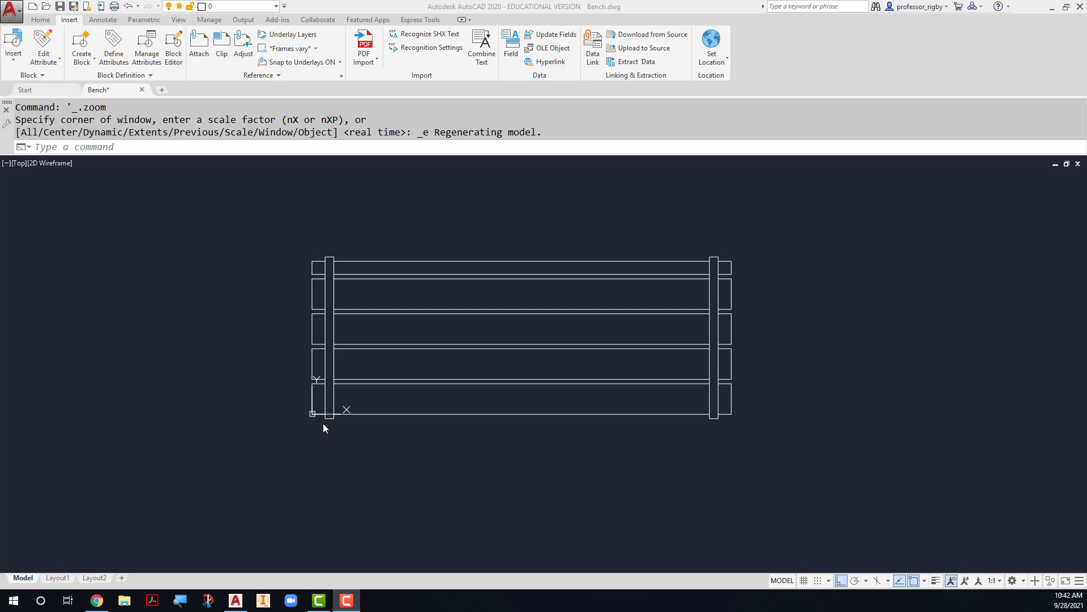
{"action": "mouse_move", "coordinate": [307, 450]}
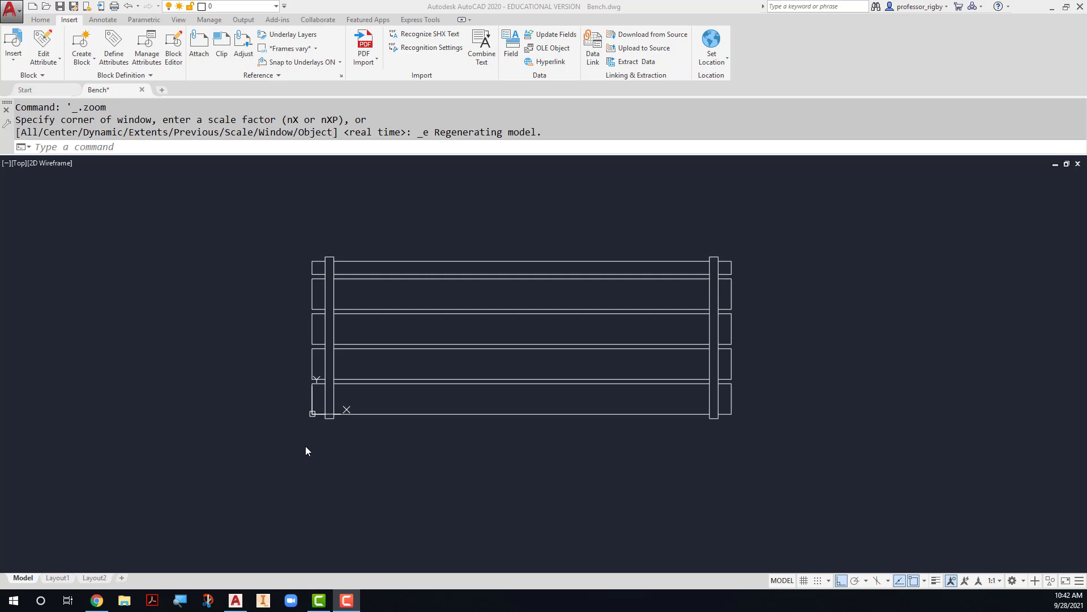
{"action": "mouse_move", "coordinate": [246, 364]}
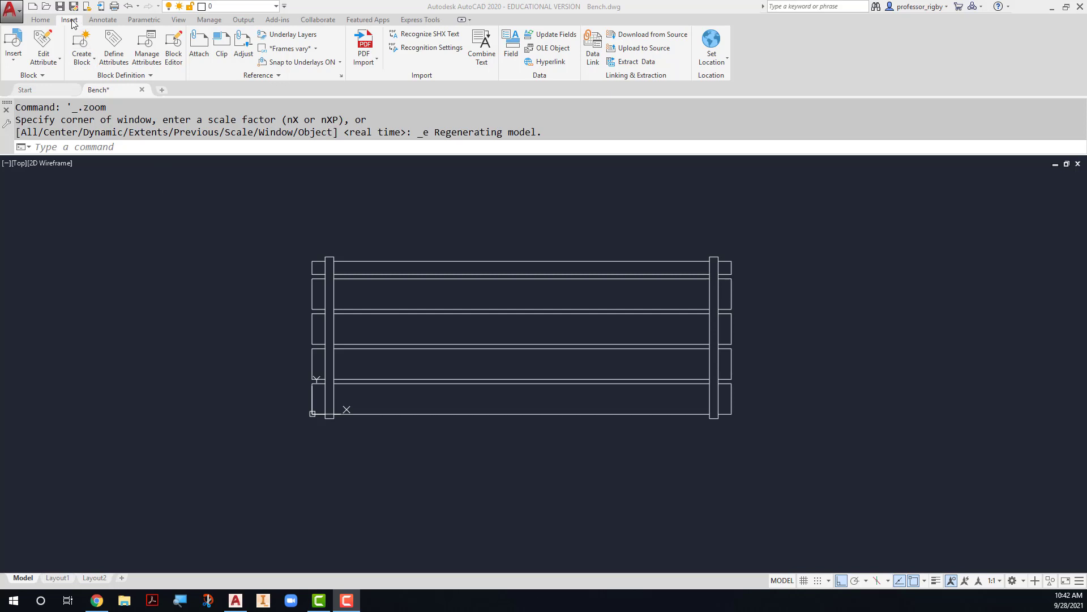
{"action": "mouse_move", "coordinate": [173, 46]}
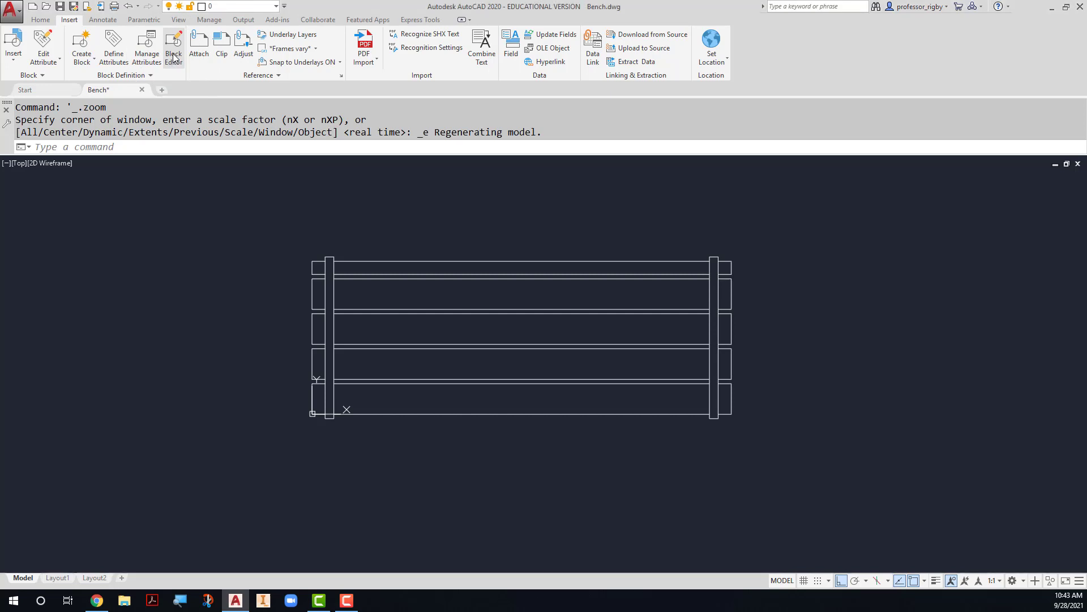
Step: Open the whole current bench drawing (<Current Drawing>) in the Block Editor
{"action": "left_click", "coordinate": [174, 47]}
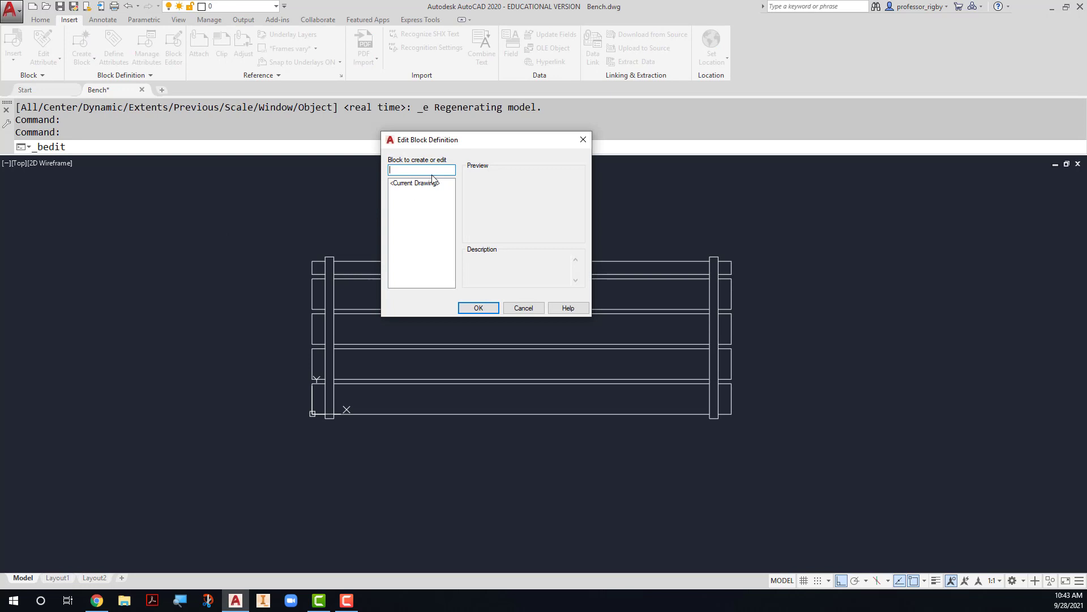
{"action": "mouse_move", "coordinate": [452, 147]}
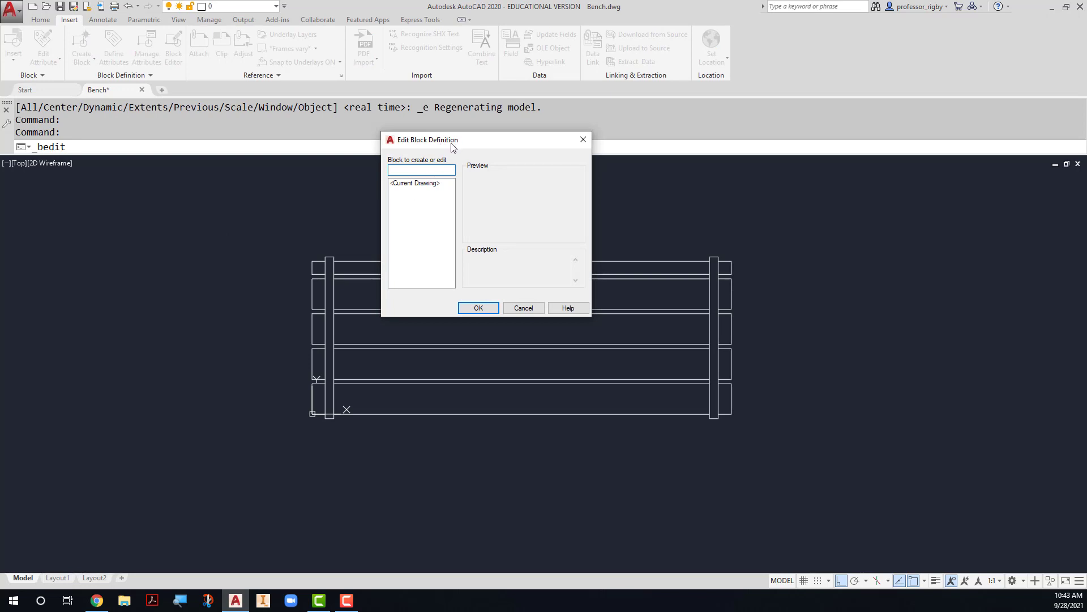
{"action": "left_click", "coordinate": [414, 183]}
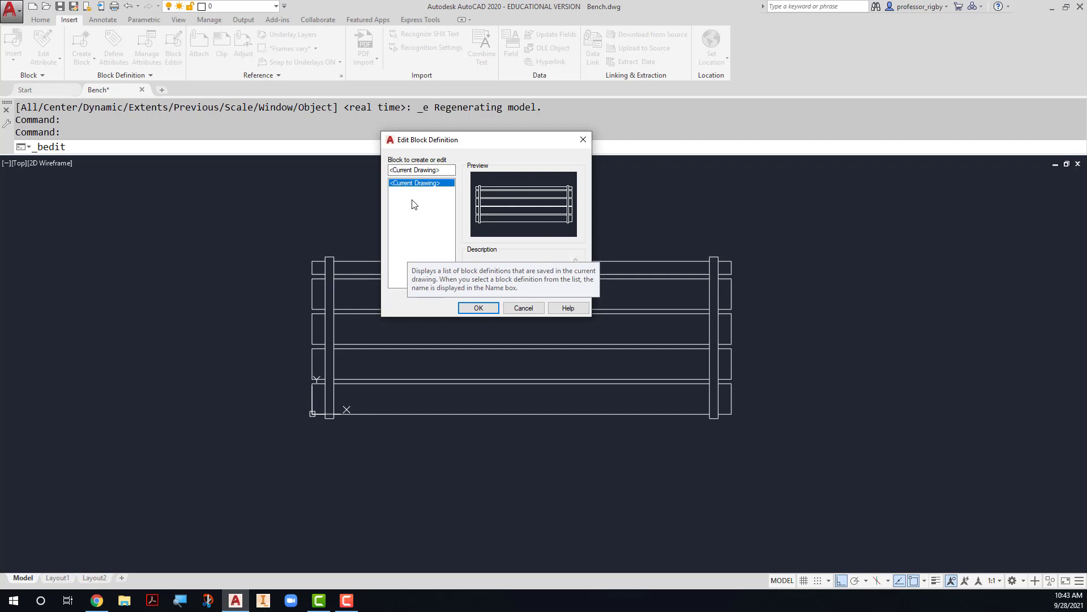
{"action": "mouse_move", "coordinate": [417, 188]}
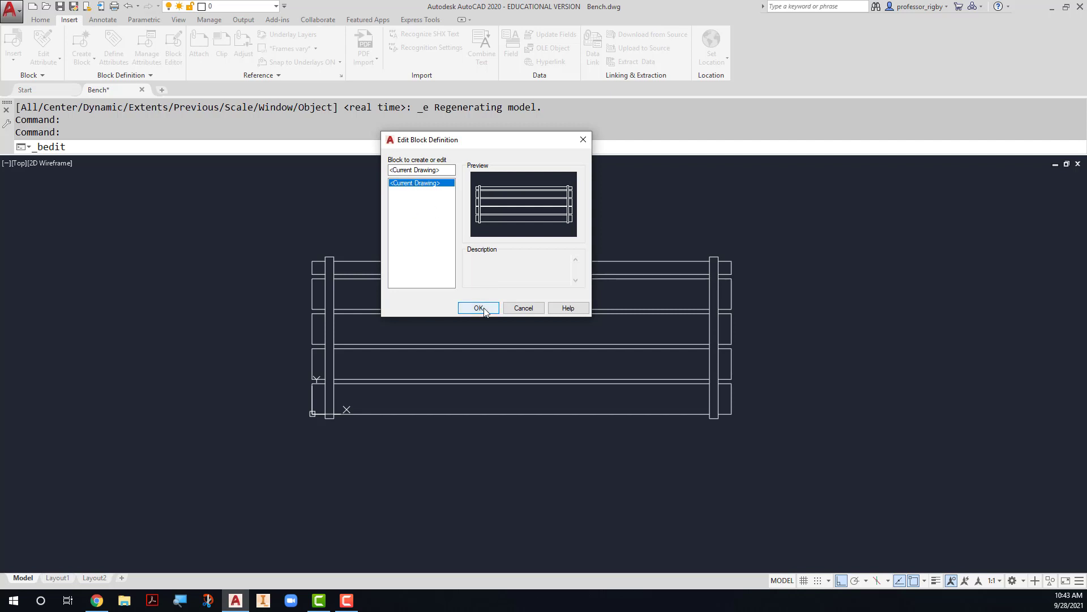
{"action": "left_click", "coordinate": [478, 307]}
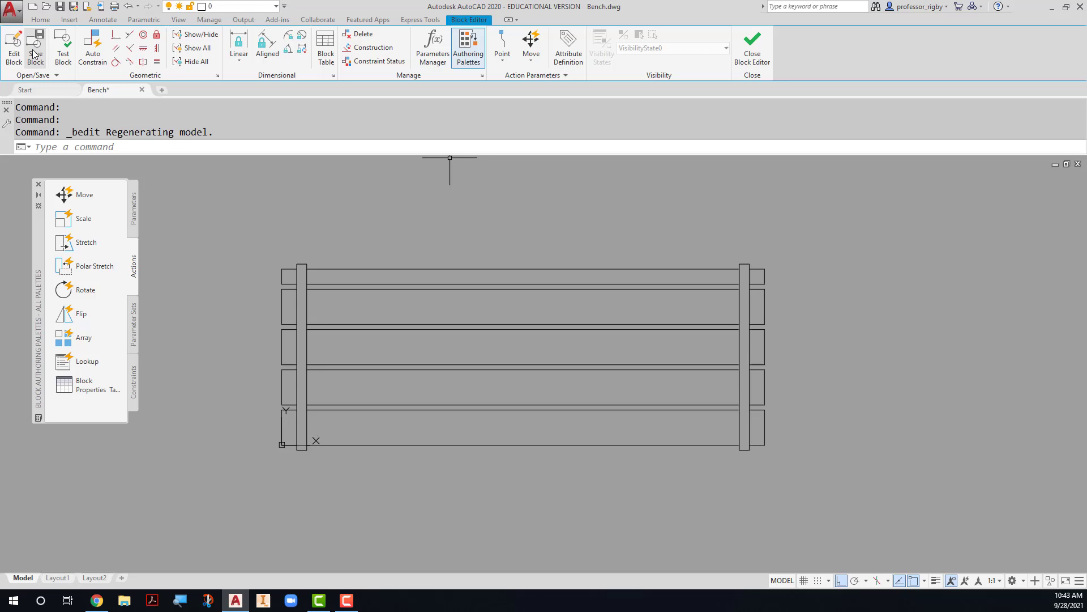
{"action": "mouse_move", "coordinate": [520, 199]}
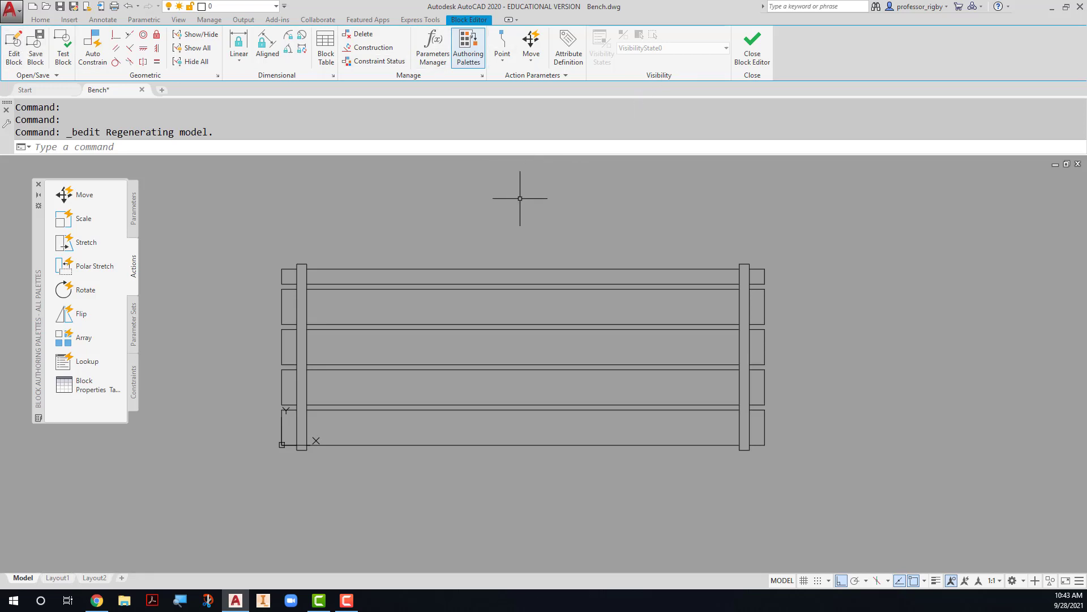
{"action": "mouse_move", "coordinate": [146, 207]}
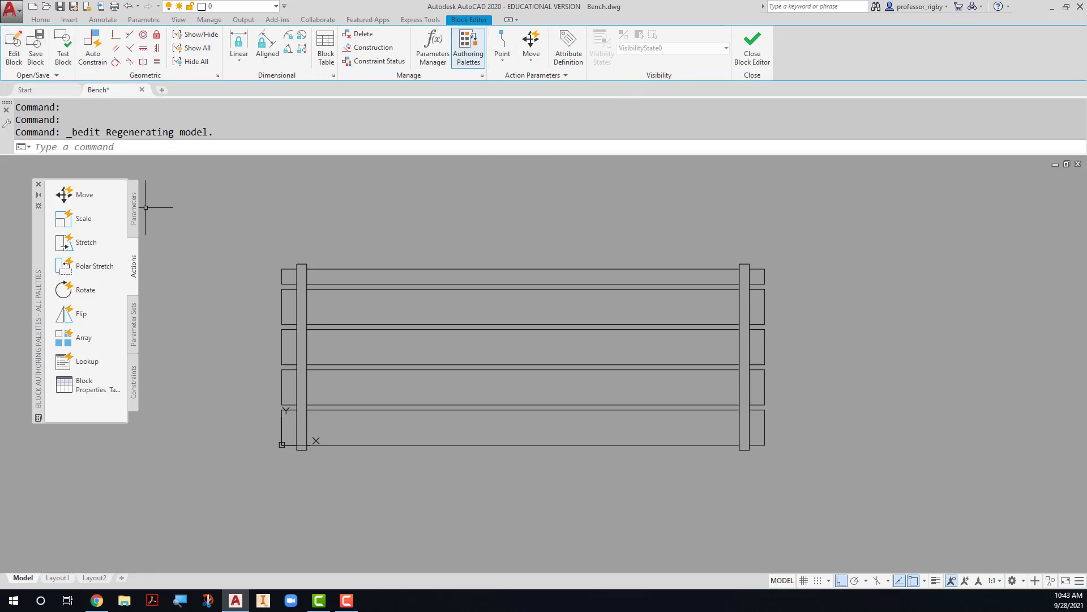
{"action": "mouse_move", "coordinate": [40, 258]}
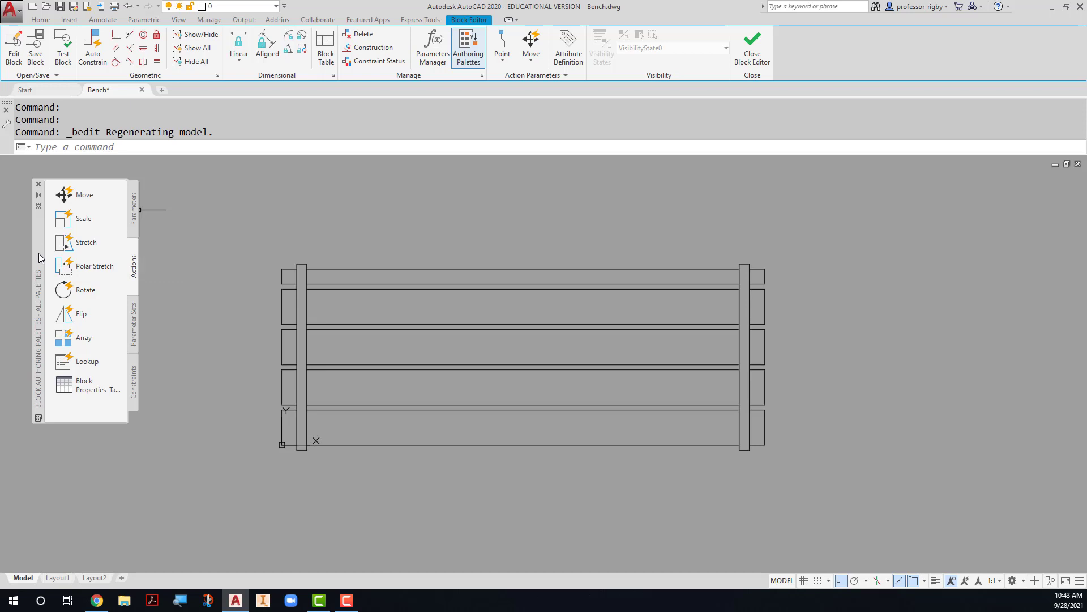
{"action": "mouse_move", "coordinate": [96, 230]}
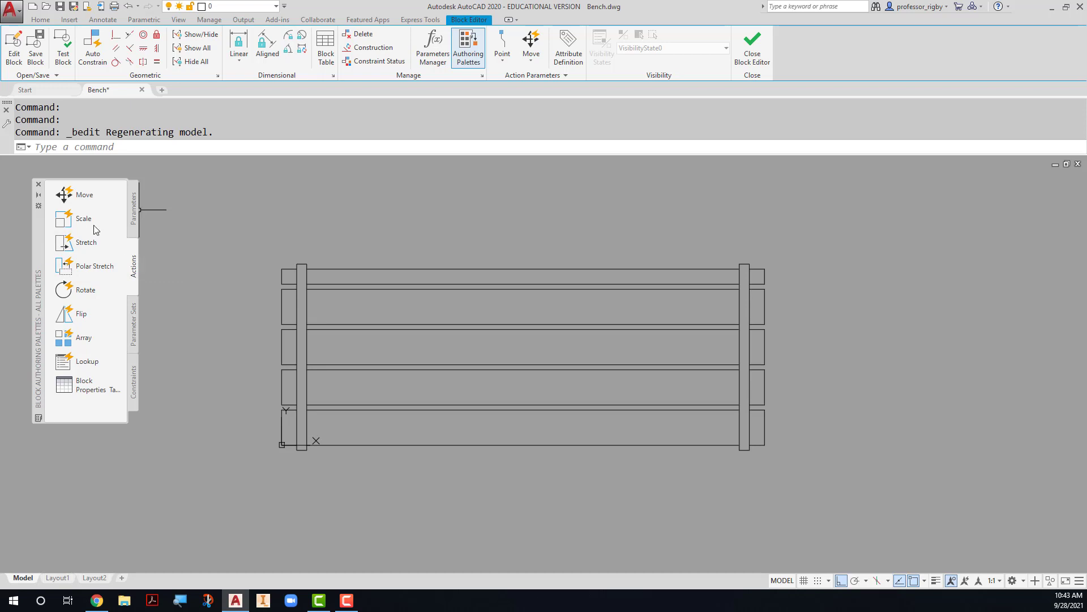
Step: Show the Parameters tab of the Block Authoring Palettes
{"action": "left_click", "coordinate": [133, 206]}
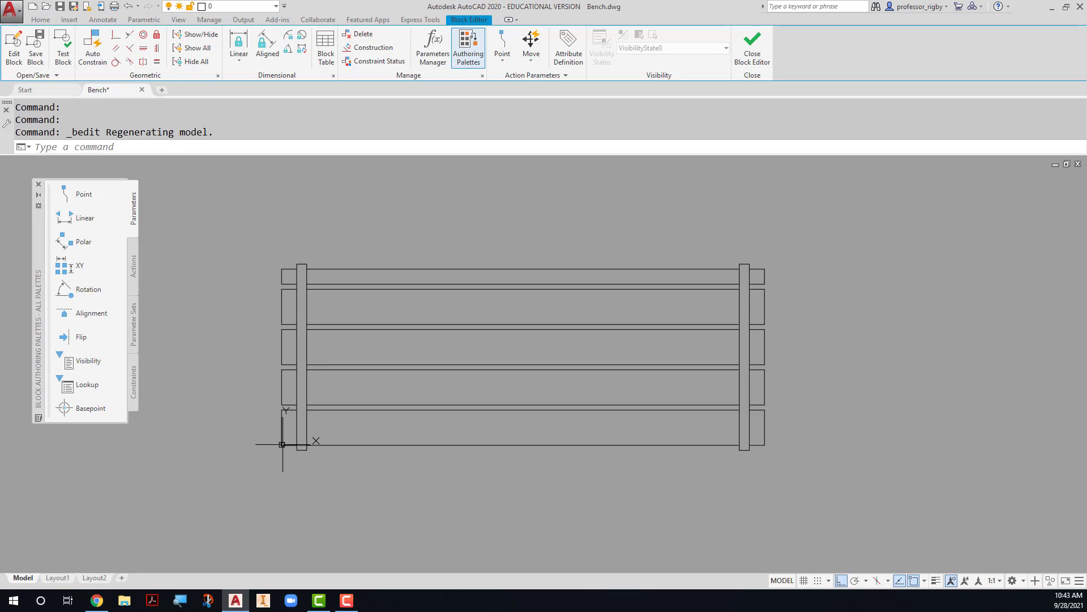
{"action": "mouse_move", "coordinate": [283, 444]}
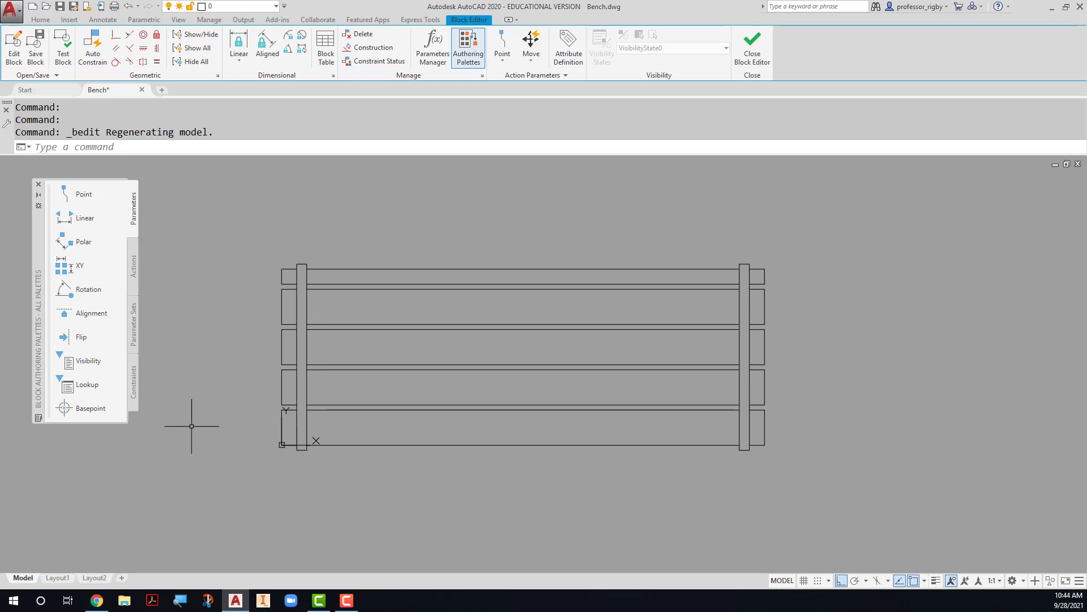
{"action": "mouse_move", "coordinate": [65, 409]}
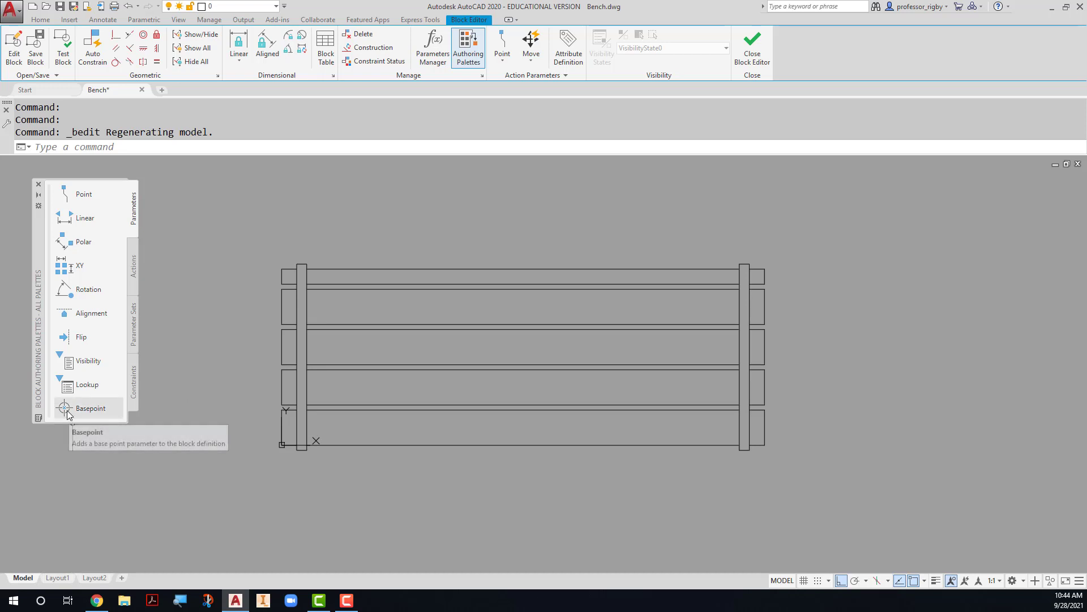
Step: Start a base point parameter for the bench block
{"action": "left_click", "coordinate": [91, 408]}
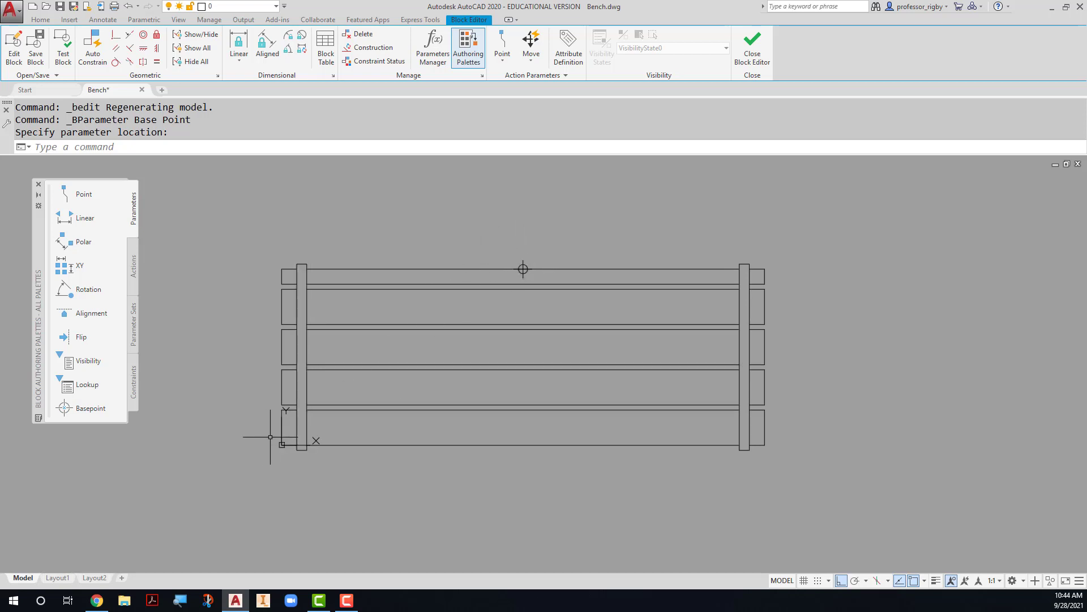
{"action": "mouse_move", "coordinate": [230, 423]}
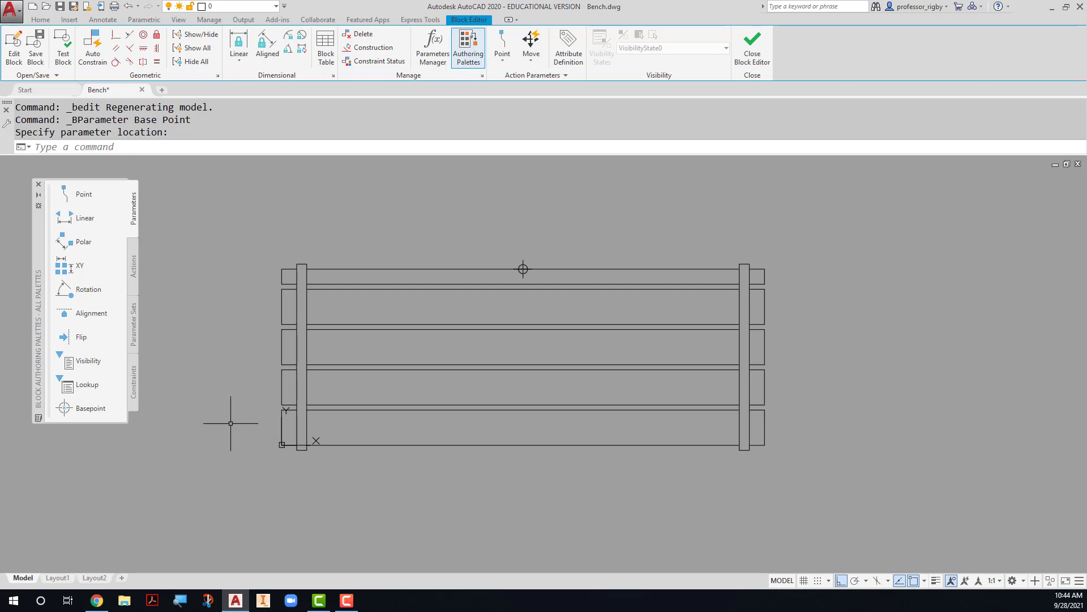
{"action": "mouse_move", "coordinate": [229, 411]}
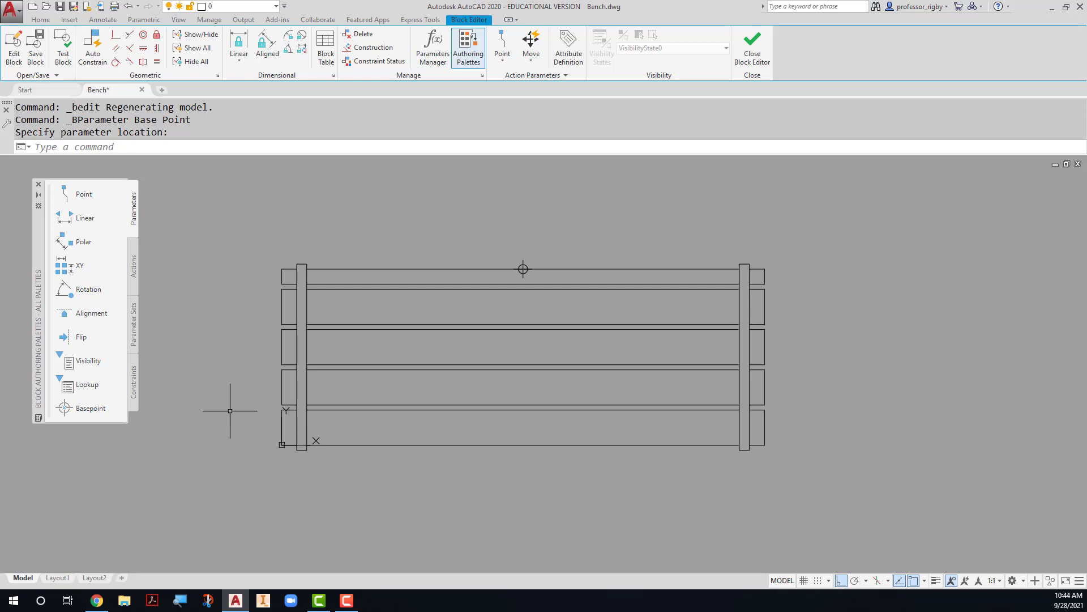
{"action": "mouse_move", "coordinate": [206, 370]}
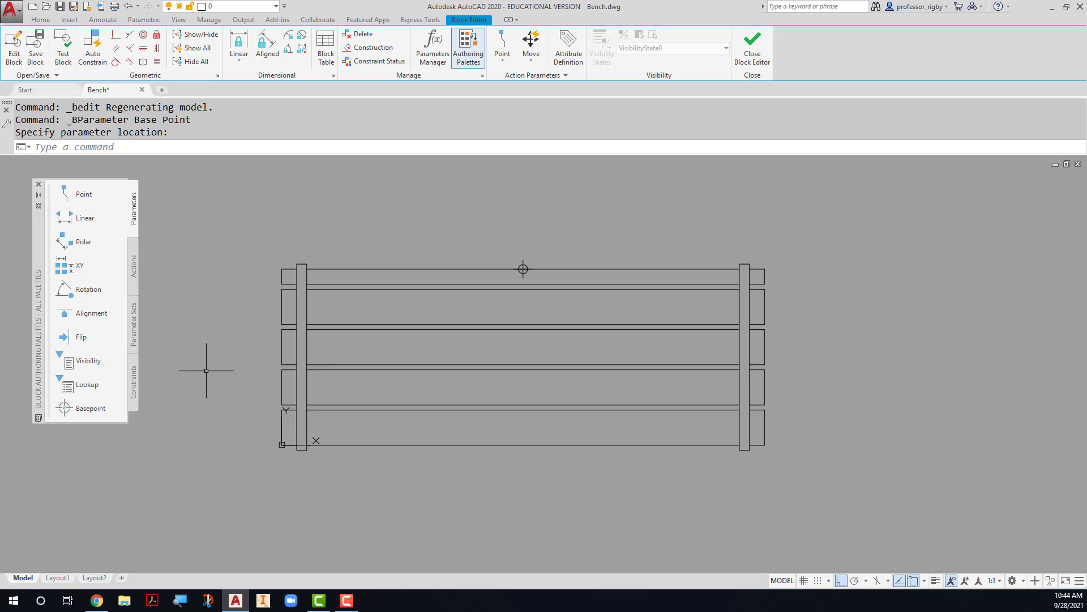
{"action": "mouse_move", "coordinate": [207, 366]}
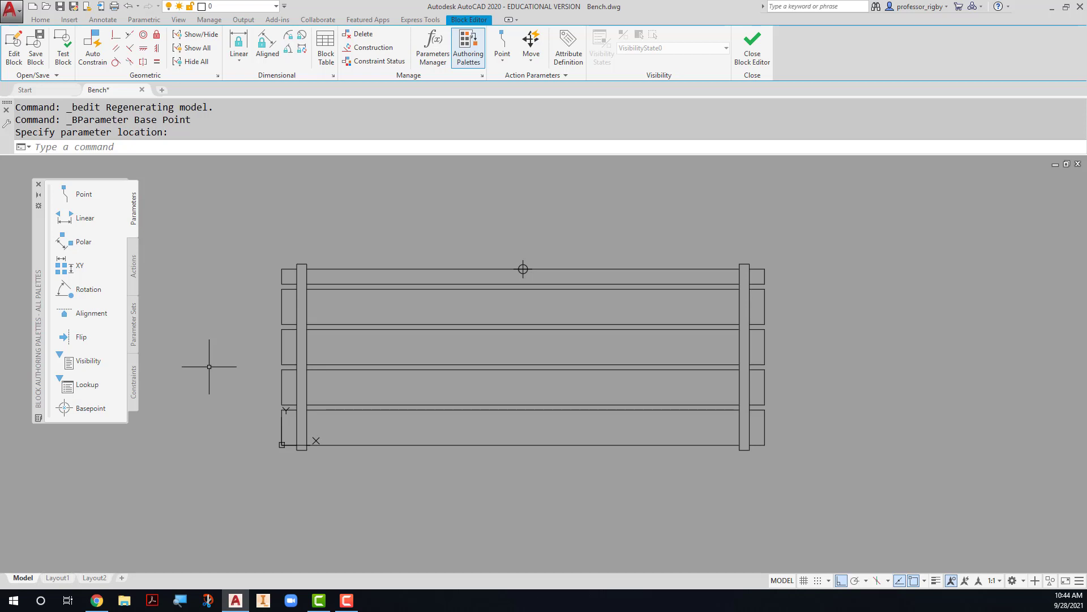
{"action": "mouse_move", "coordinate": [94, 228]}
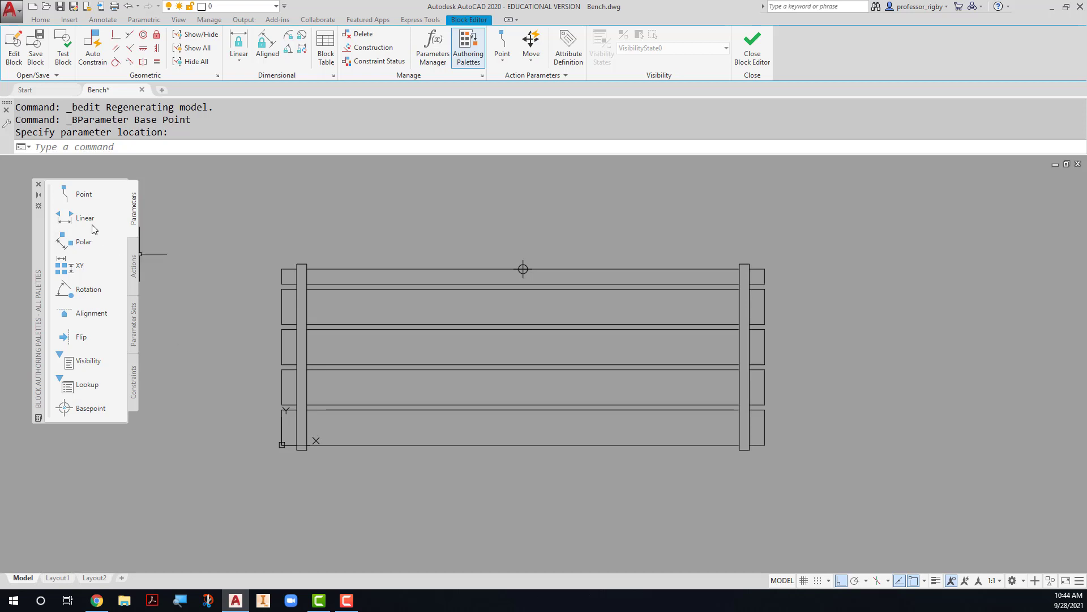
{"action": "mouse_move", "coordinate": [86, 217]}
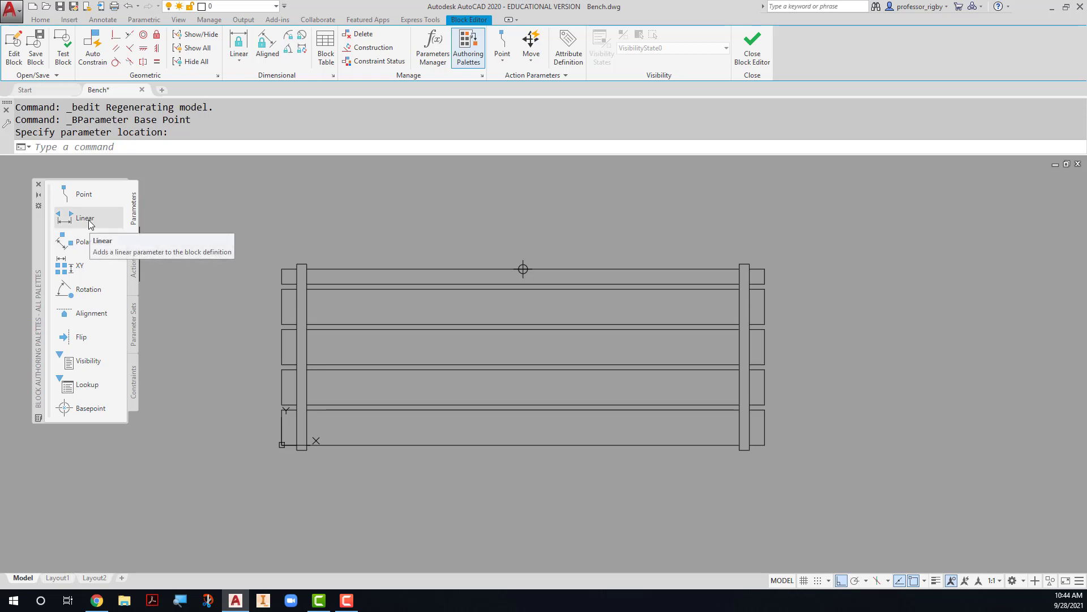
Step: Start a linear parameter labelled 'Bench Length' described as 'Sets the length of the bench'
{"action": "left_click", "coordinate": [85, 217]}
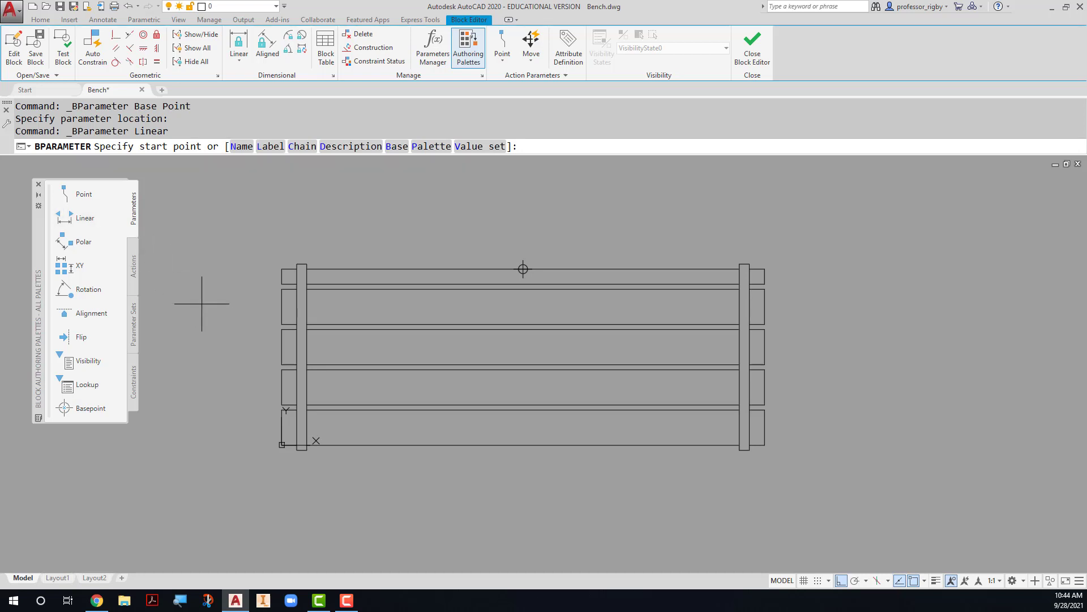
{"action": "mouse_move", "coordinate": [235, 241]}
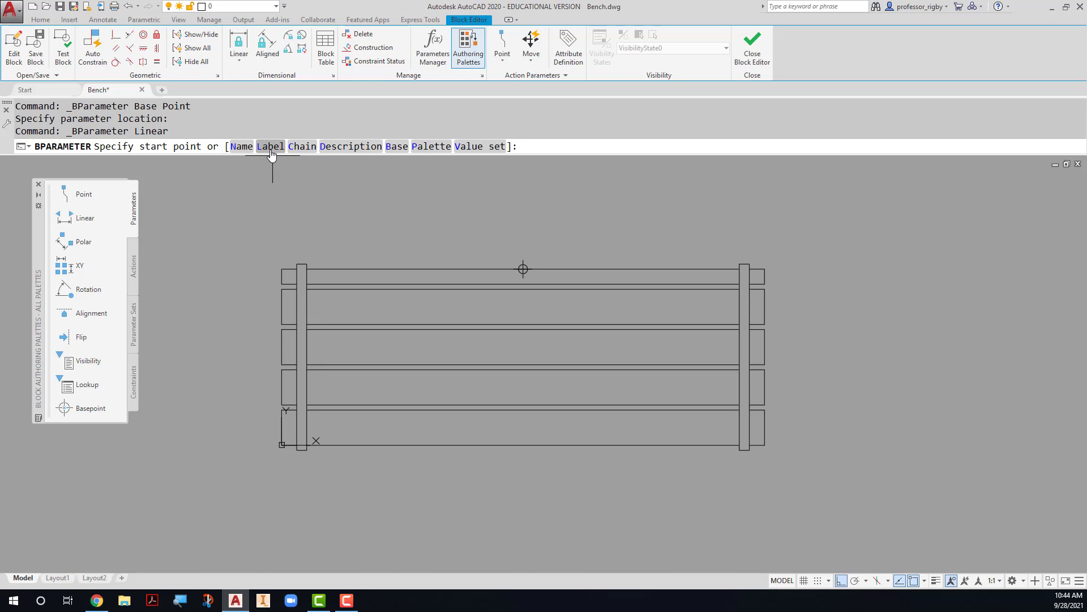
{"action": "type", "text": "1"}
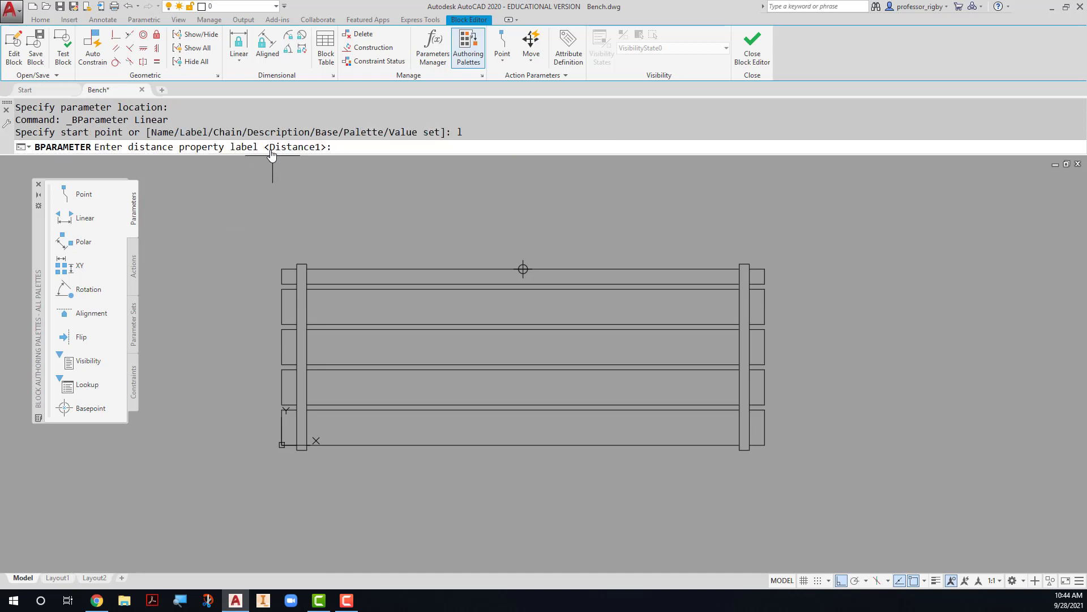
{"action": "type", "text": "Bench Length"}
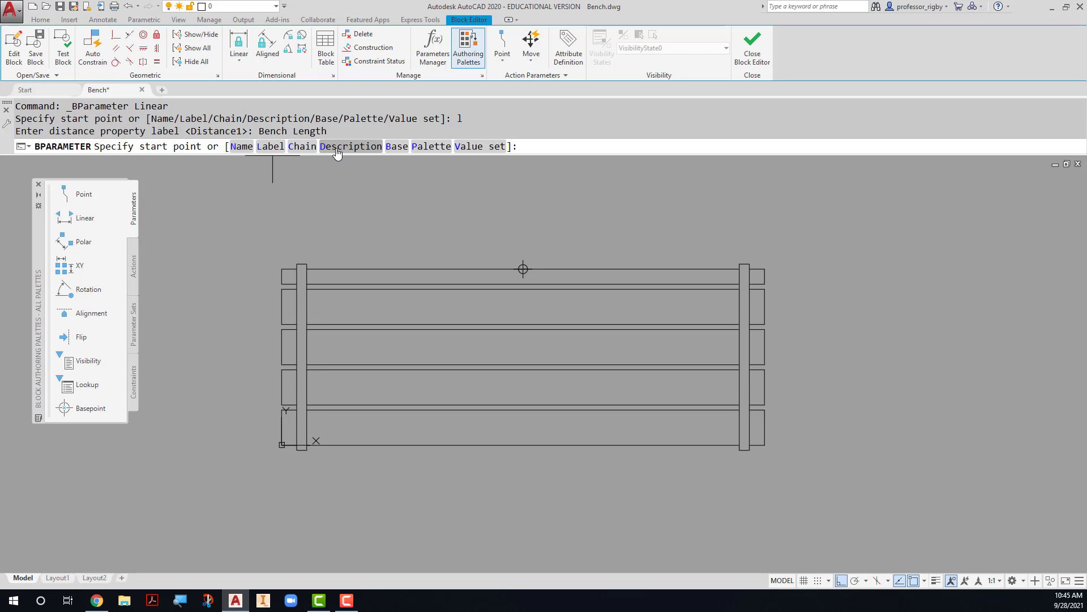
{"action": "type", "text": "d"}
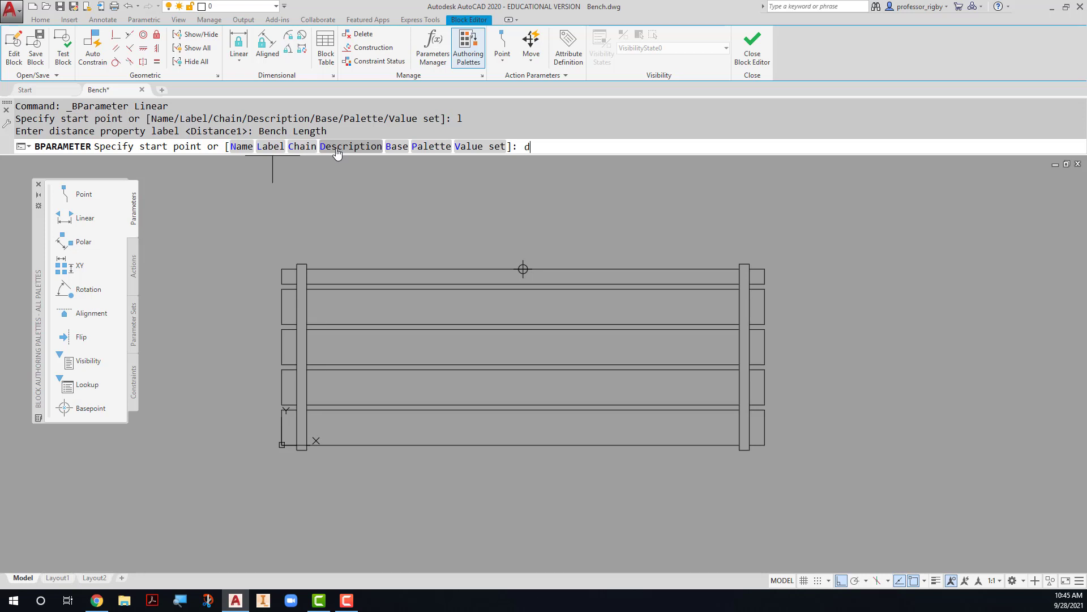
{"action": "key", "text": "enter"}
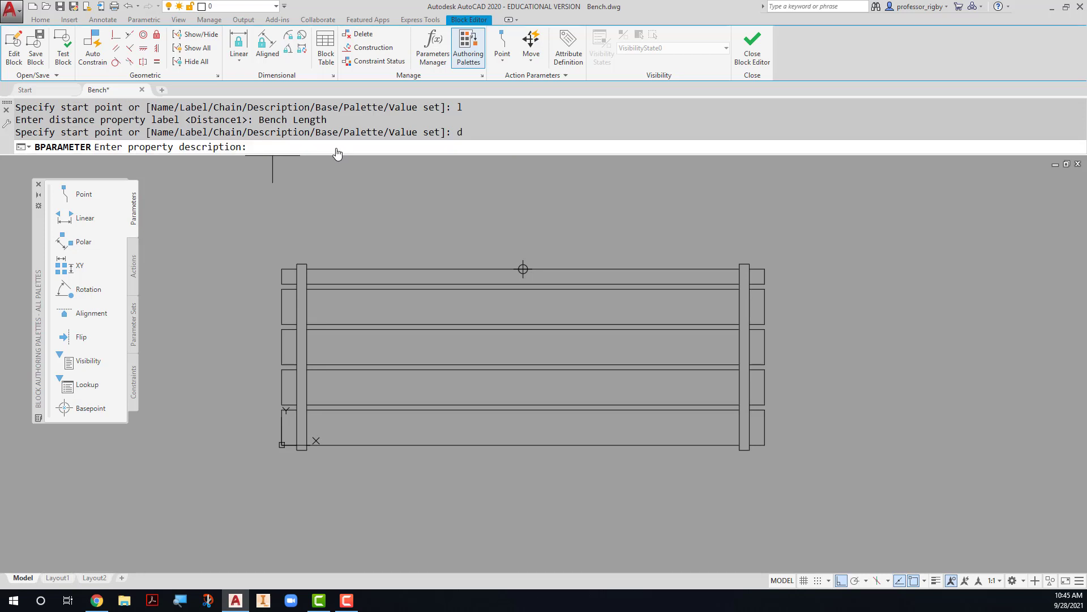
{"action": "type", "text": "Sets th"}
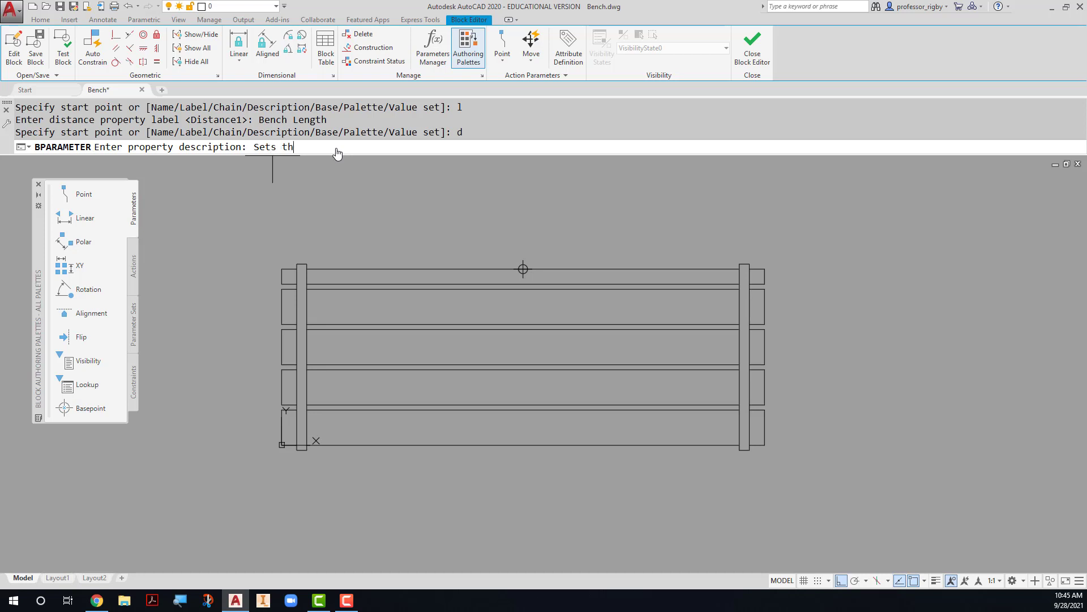
{"action": "type", "text": "e length of the bench"}
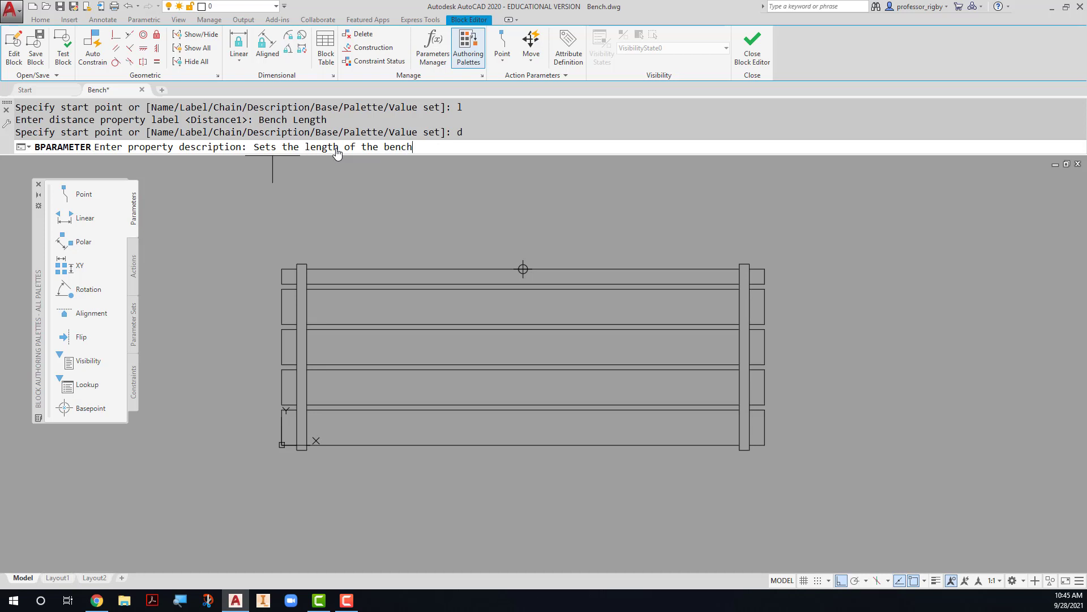
{"action": "key", "text": "enter"}
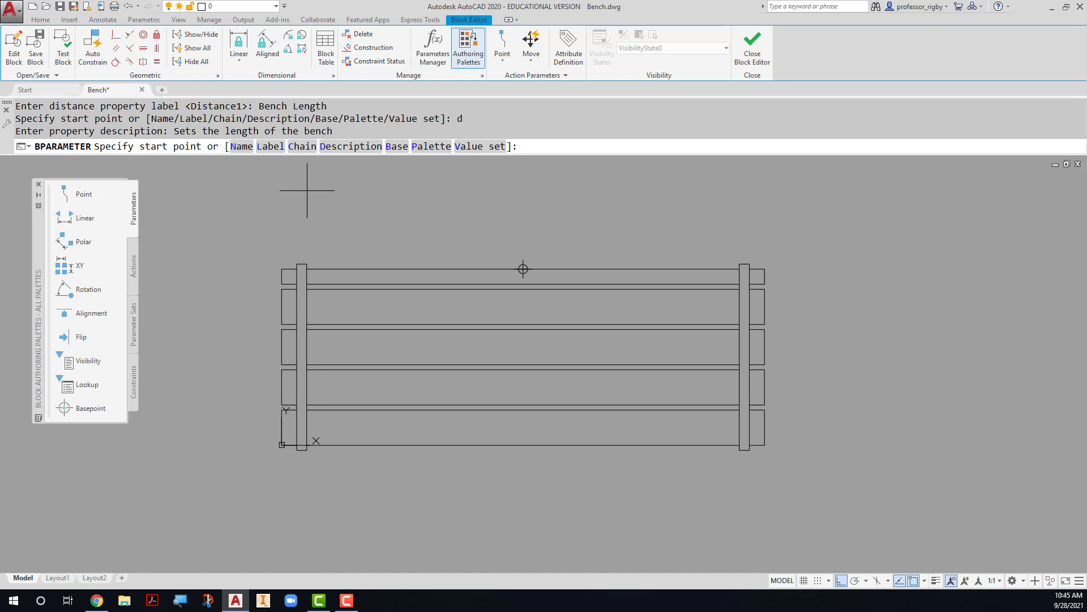
{"action": "mouse_move", "coordinate": [303, 192]}
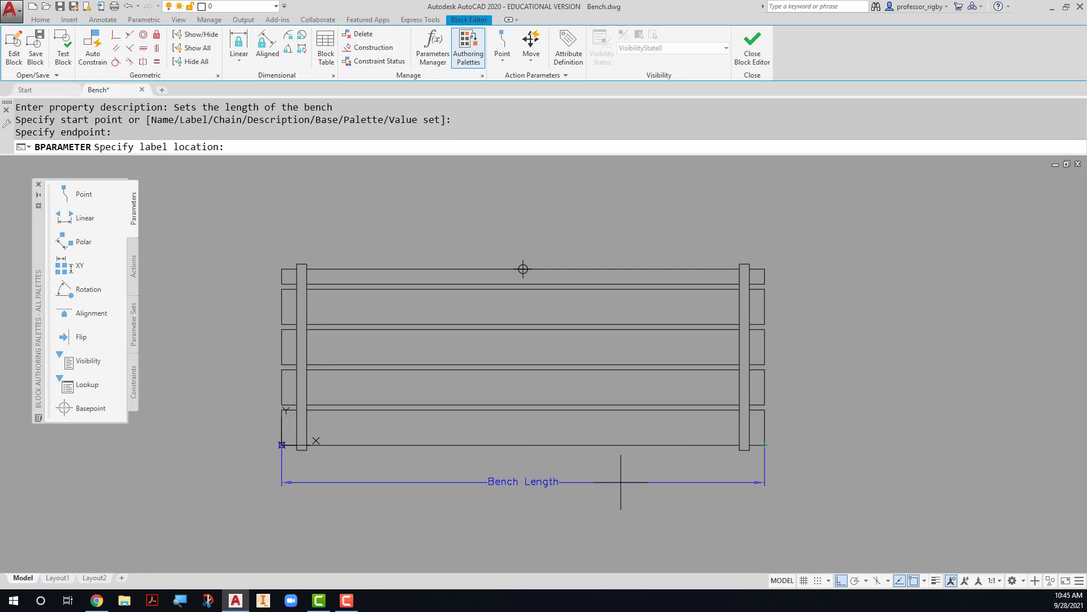
Step: Place the Bench Length parameter label below the bench
{"action": "left_click", "coordinate": [607, 463]}
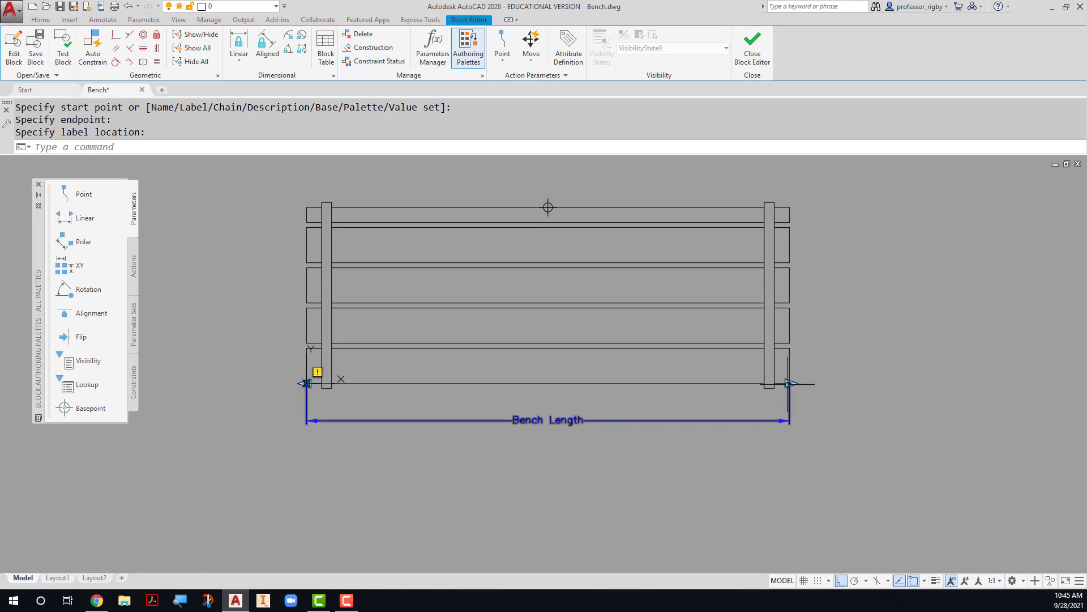
{"action": "mouse_move", "coordinate": [787, 384]}
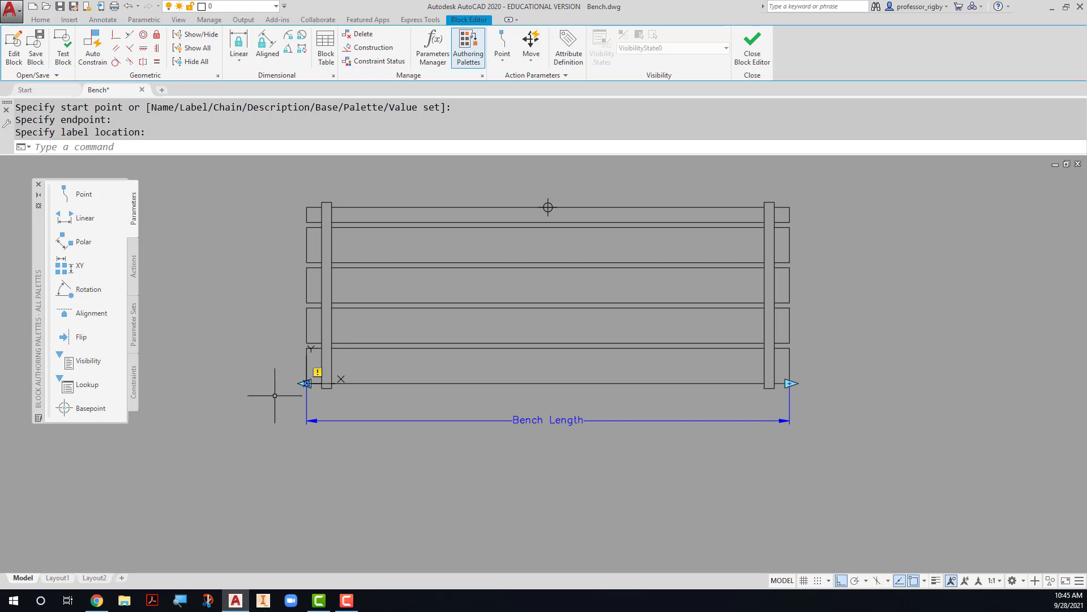
{"action": "mouse_move", "coordinate": [305, 383]}
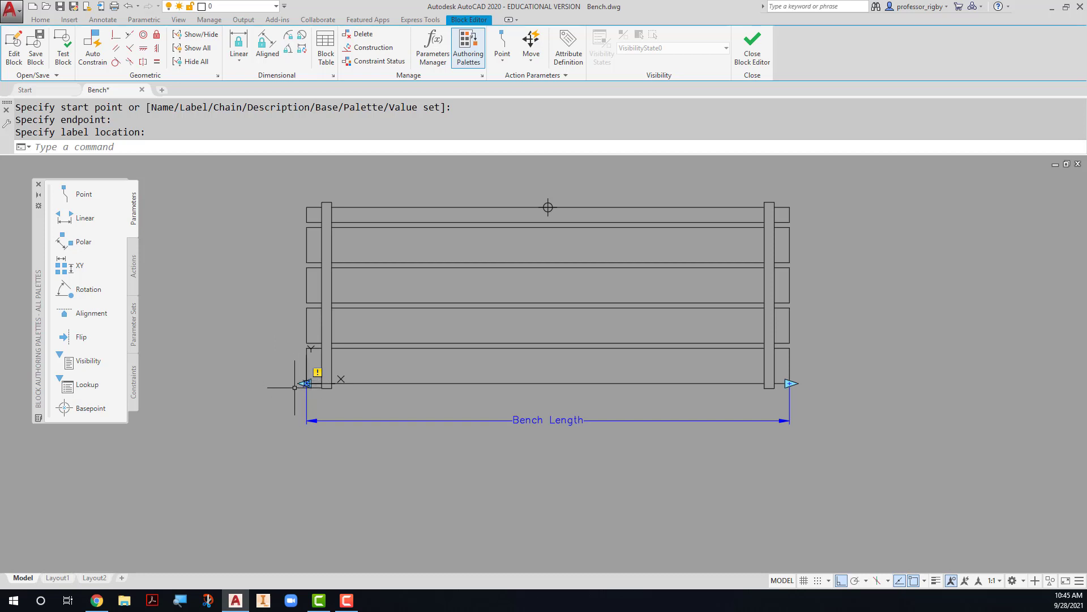
{"action": "mouse_move", "coordinate": [305, 384]}
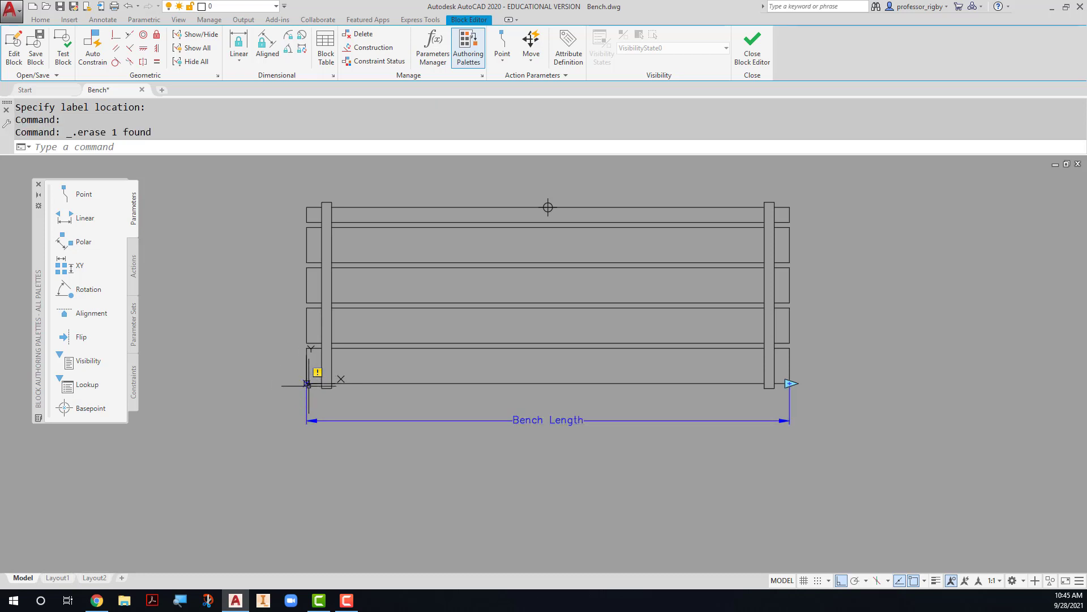
{"action": "mouse_move", "coordinate": [254, 457]}
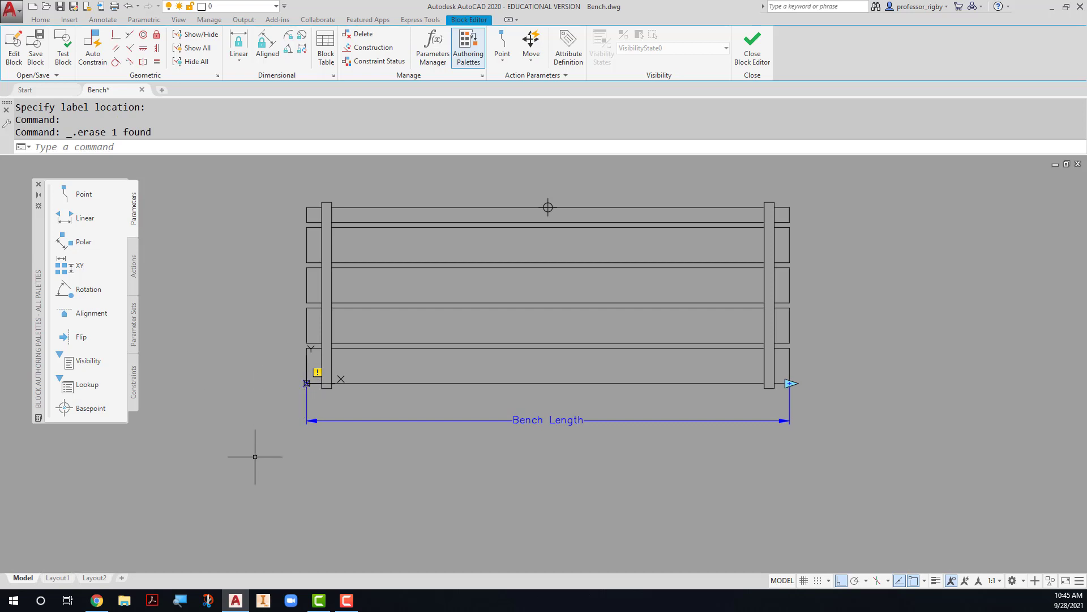
{"action": "mouse_move", "coordinate": [320, 386]}
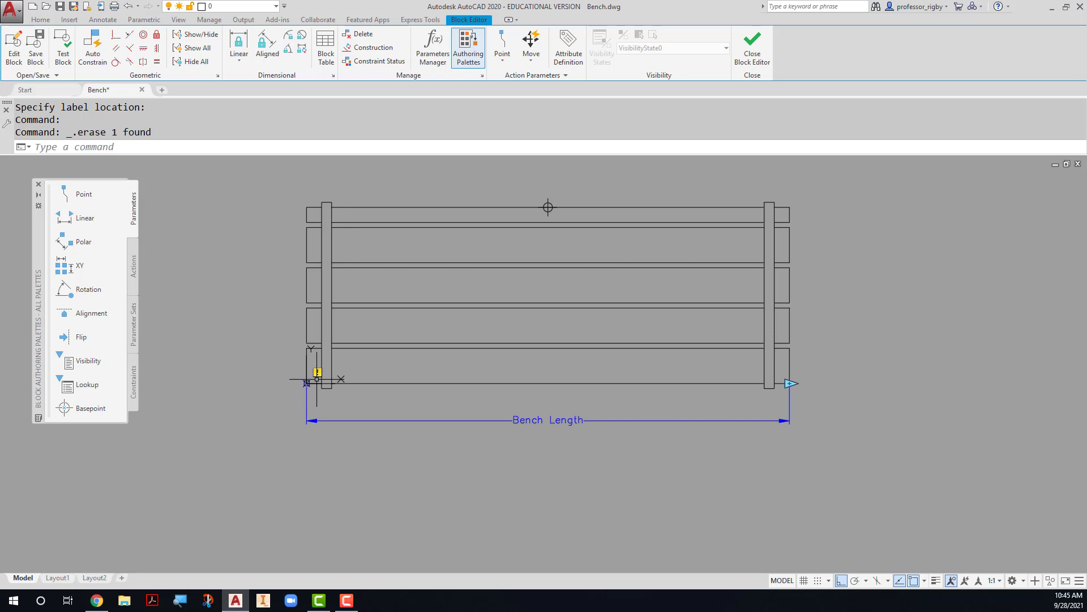
{"action": "mouse_move", "coordinate": [250, 380]}
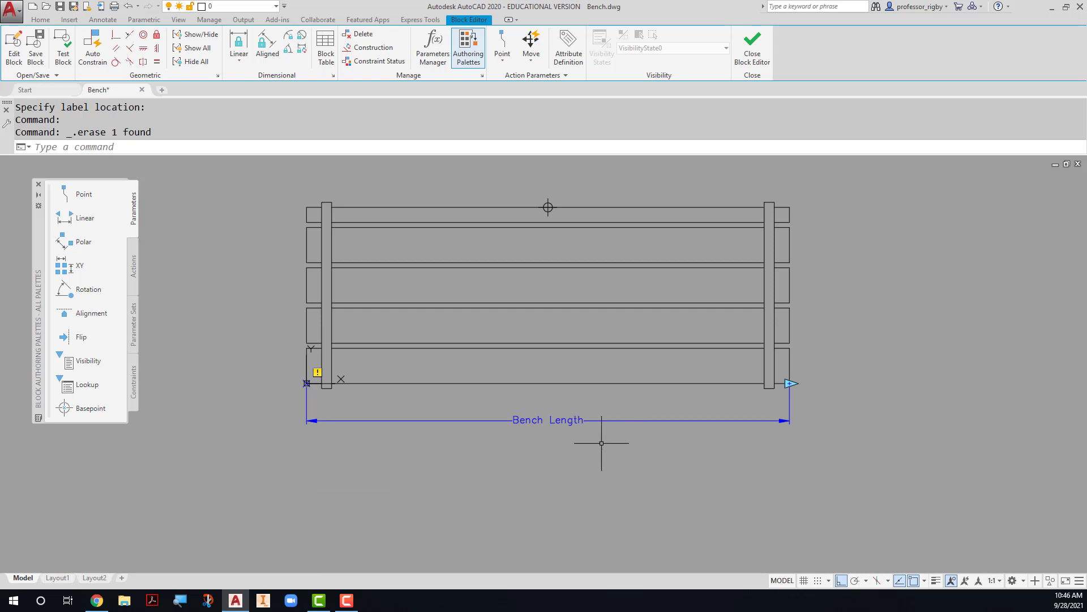
{"action": "mouse_move", "coordinate": [292, 448]}
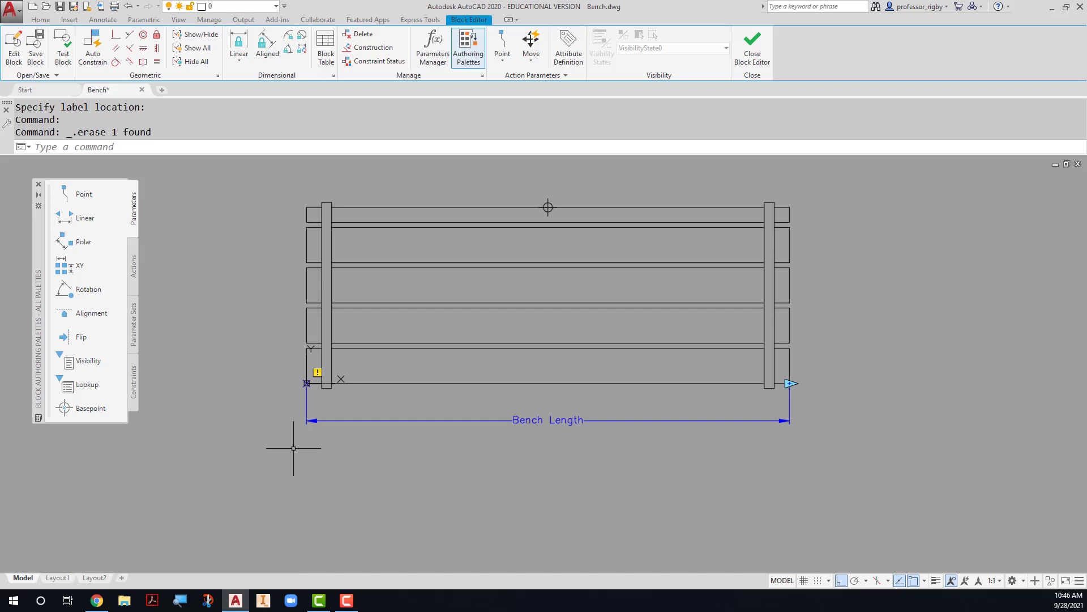
{"action": "mouse_move", "coordinate": [187, 340]}
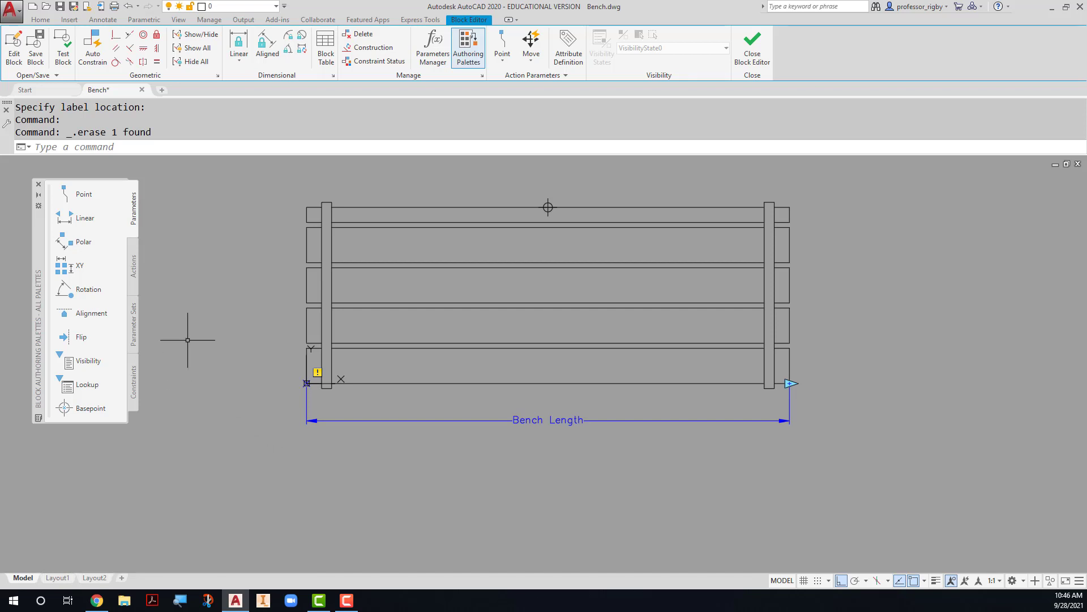
{"action": "mouse_move", "coordinate": [137, 269]}
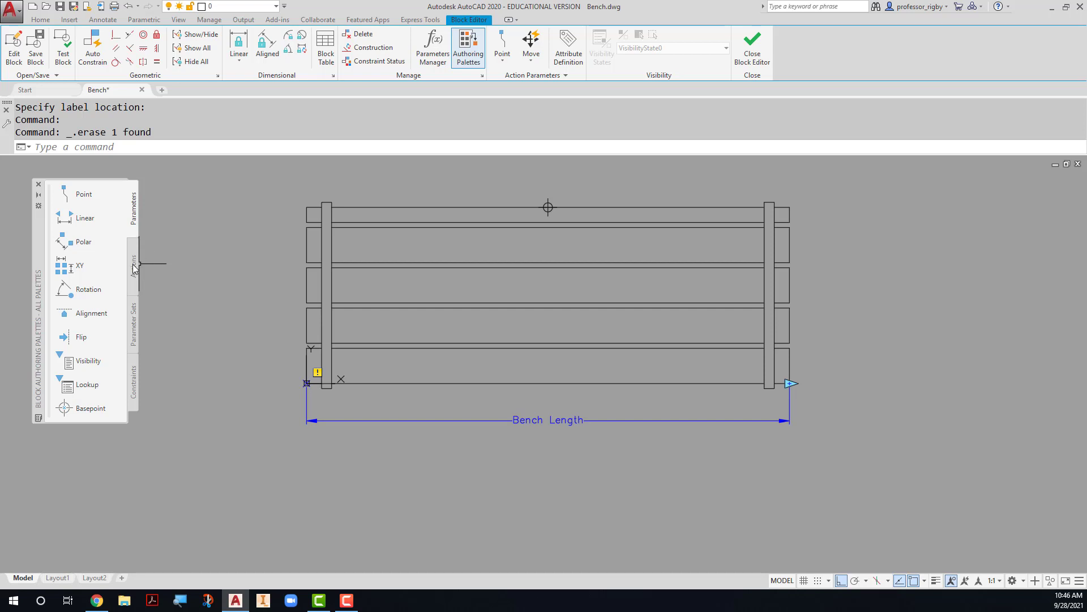
Step: Start a stretch action on the Bench Length parameter from the Actions palette
{"action": "left_click", "coordinate": [132, 257]}
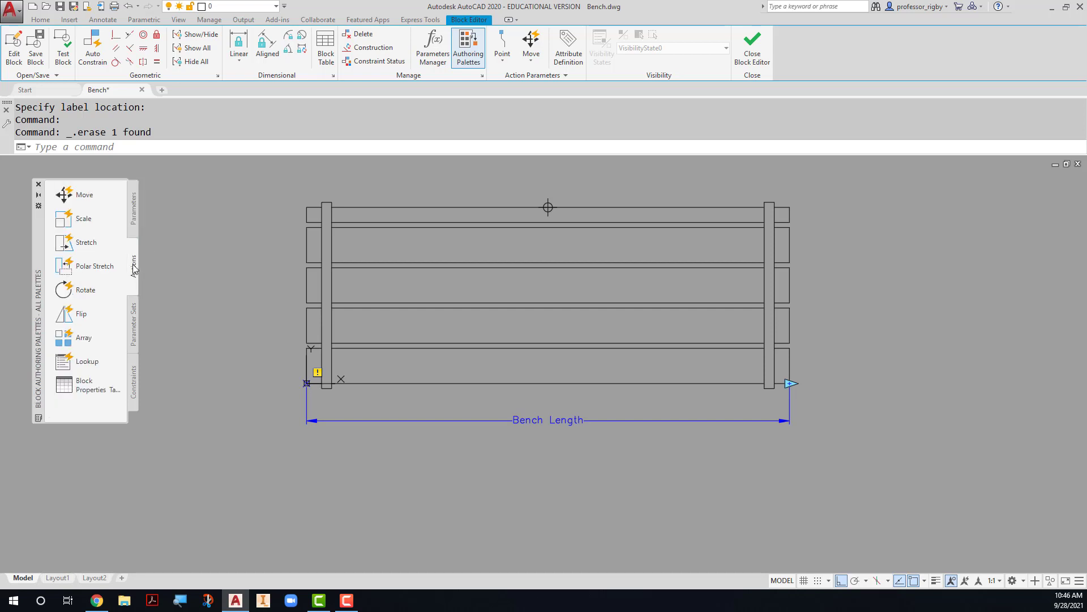
{"action": "mouse_move", "coordinate": [86, 242]}
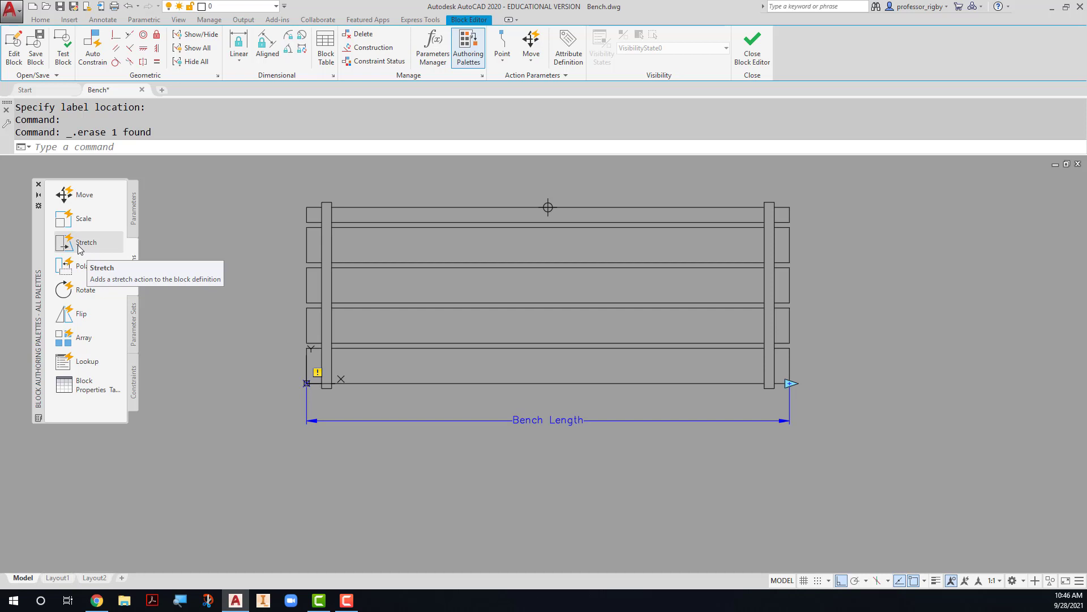
{"action": "left_click", "coordinate": [86, 241]}
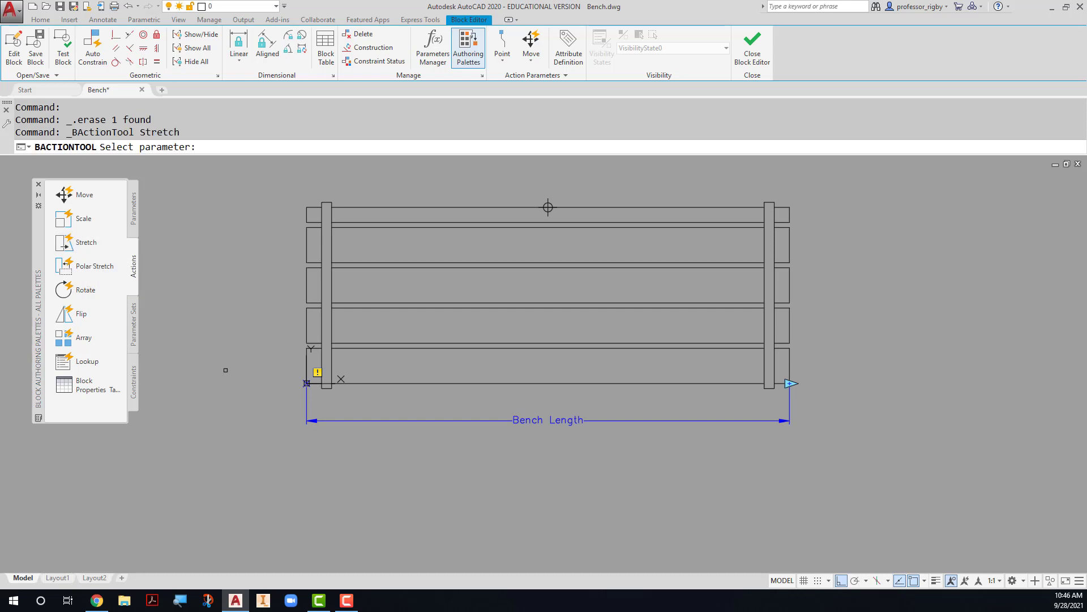
{"action": "mouse_move", "coordinate": [246, 435]}
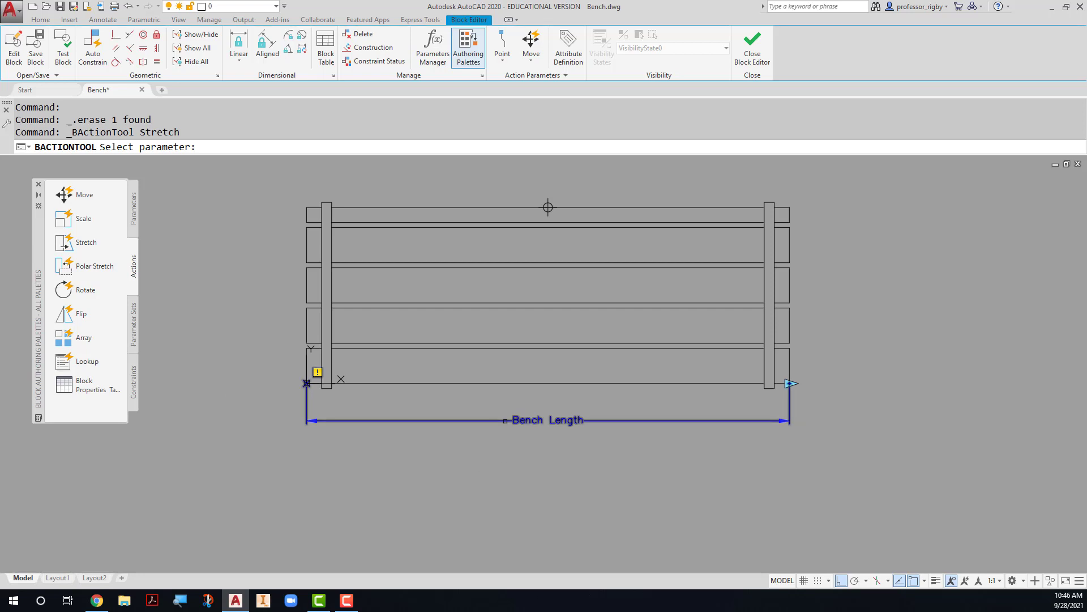
{"action": "left_click", "coordinate": [306, 383]}
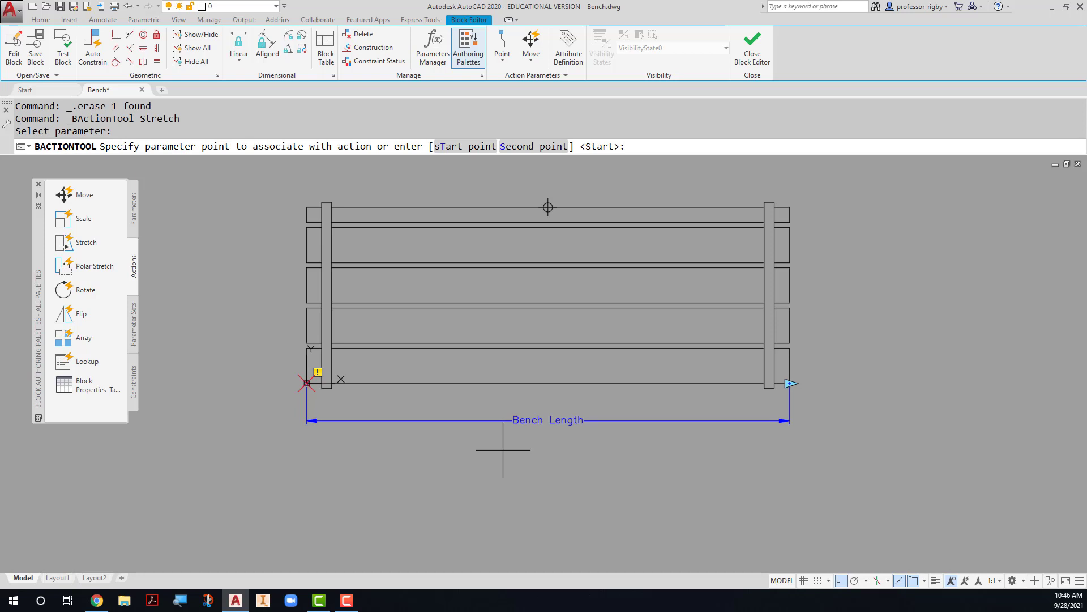
{"action": "mouse_move", "coordinate": [306, 444]}
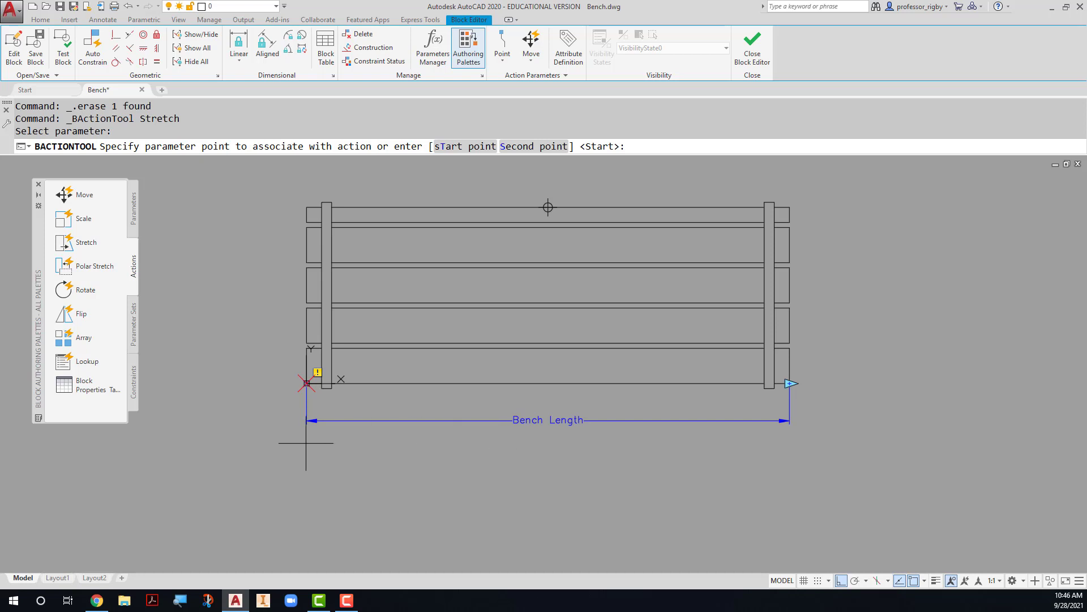
{"action": "mouse_move", "coordinate": [306, 380]}
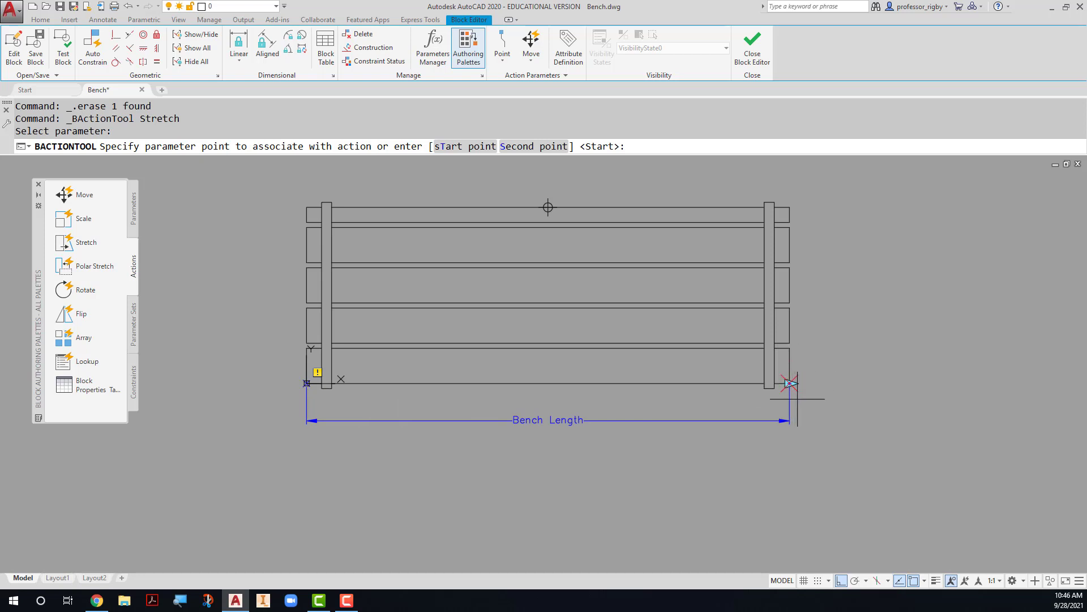
{"action": "mouse_move", "coordinate": [797, 406]}
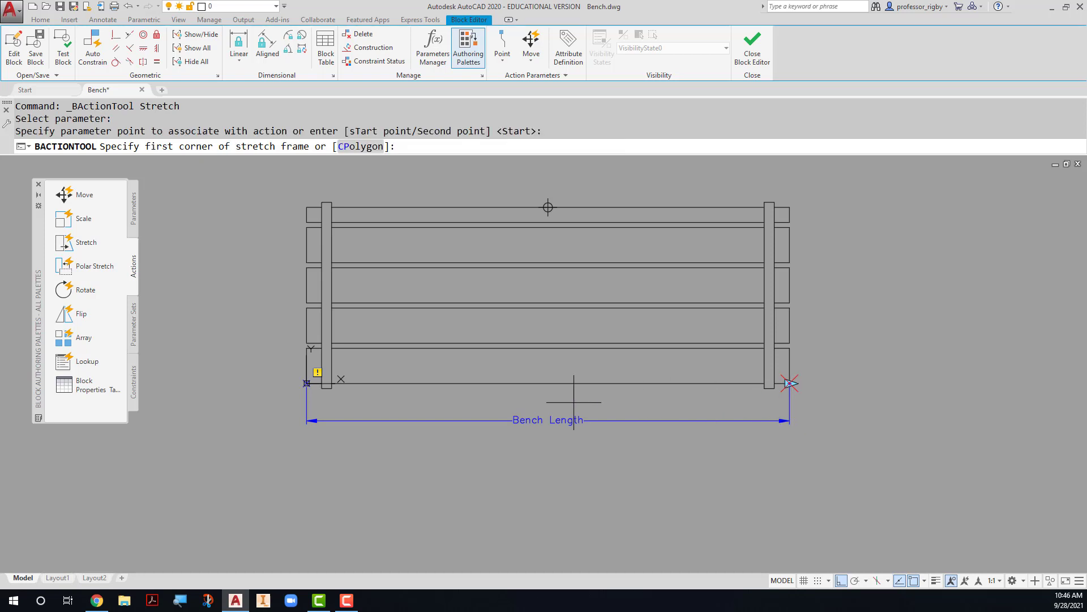
{"action": "mouse_move", "coordinate": [465, 402]}
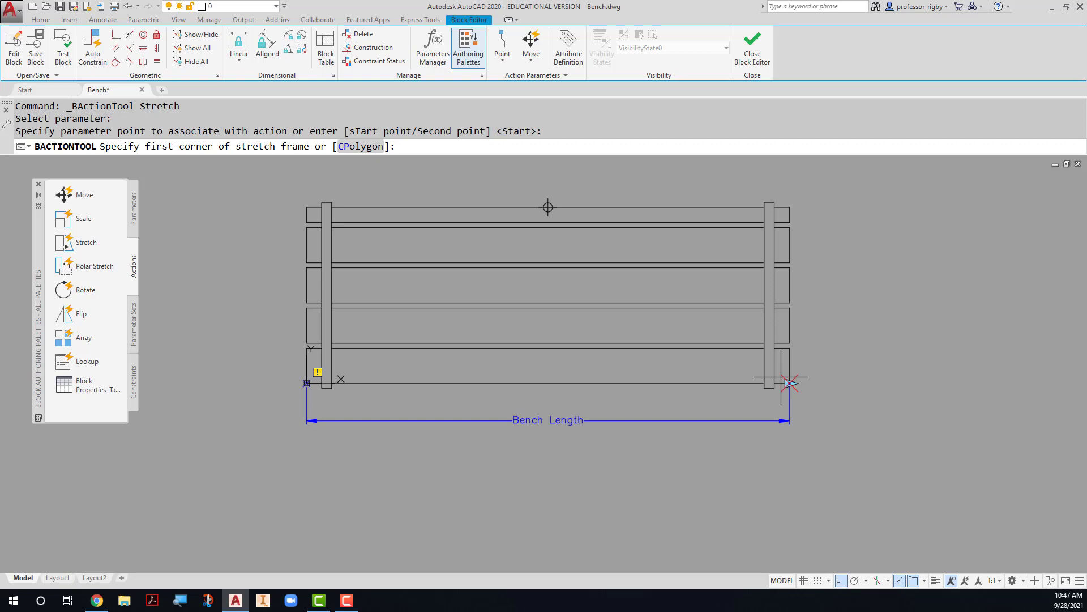
{"action": "mouse_move", "coordinate": [815, 409]}
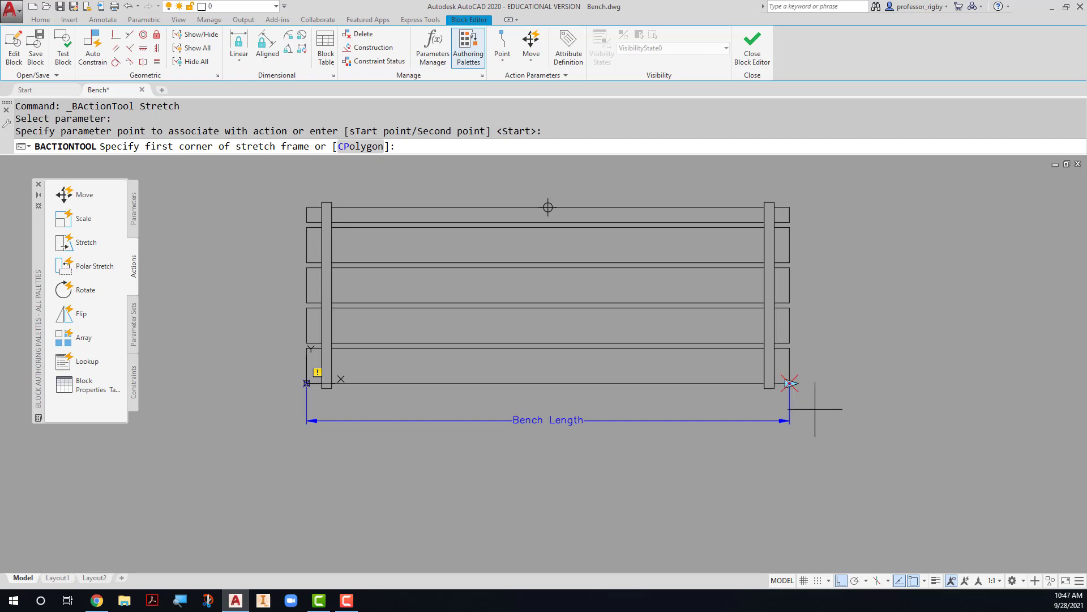
{"action": "mouse_move", "coordinate": [819, 409]}
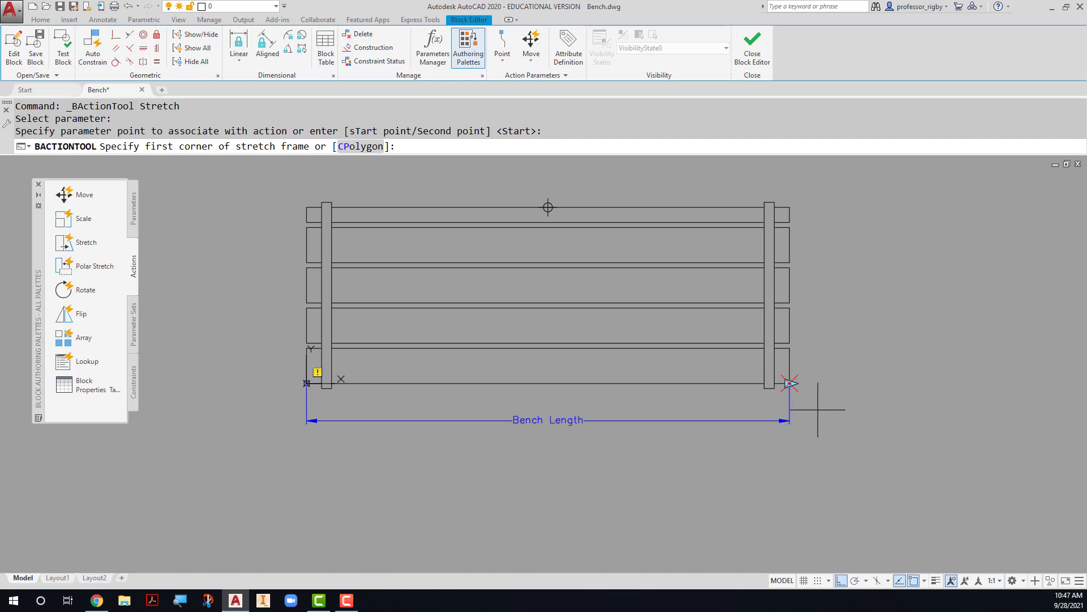
Step: Frame the bench's right leg and rail ends for the stretch action
{"action": "left_click", "coordinate": [749, 207]}
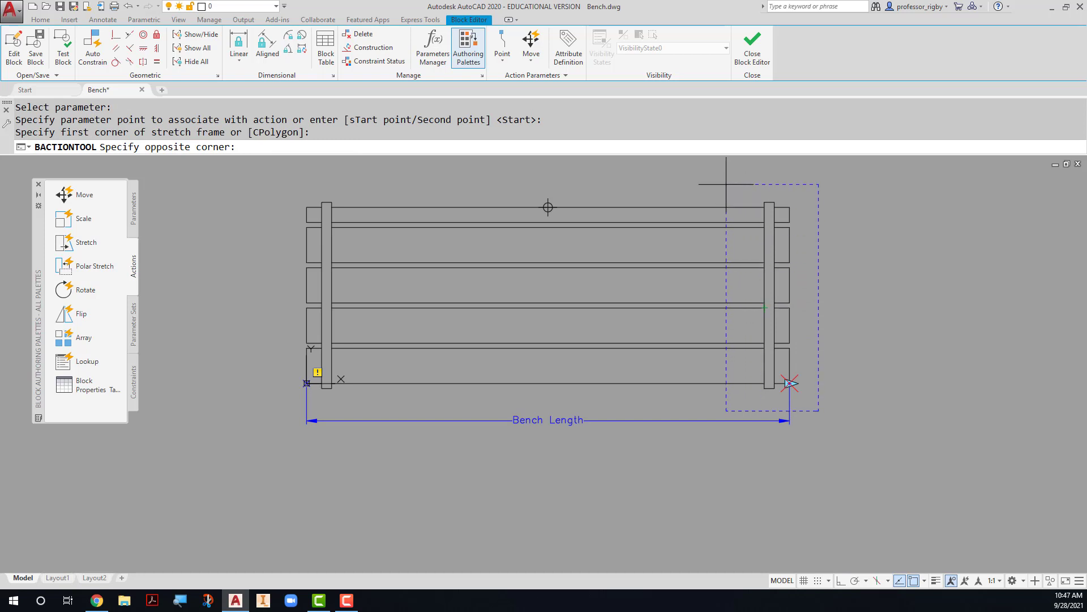
{"action": "left_click", "coordinate": [726, 184]}
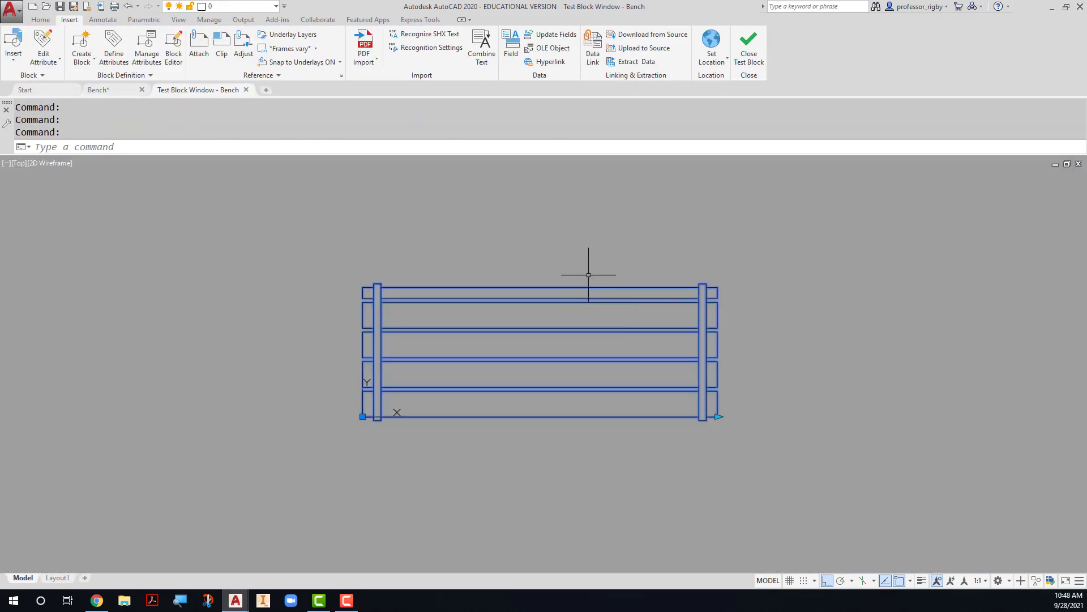
{"action": "mouse_move", "coordinate": [721, 417]}
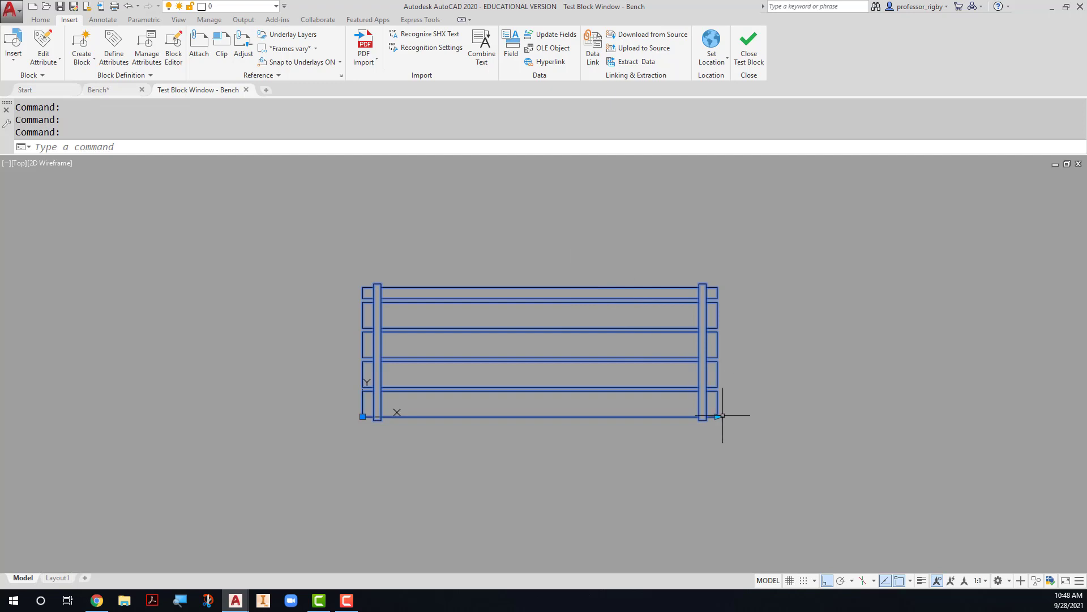
{"action": "mouse_move", "coordinate": [717, 416]}
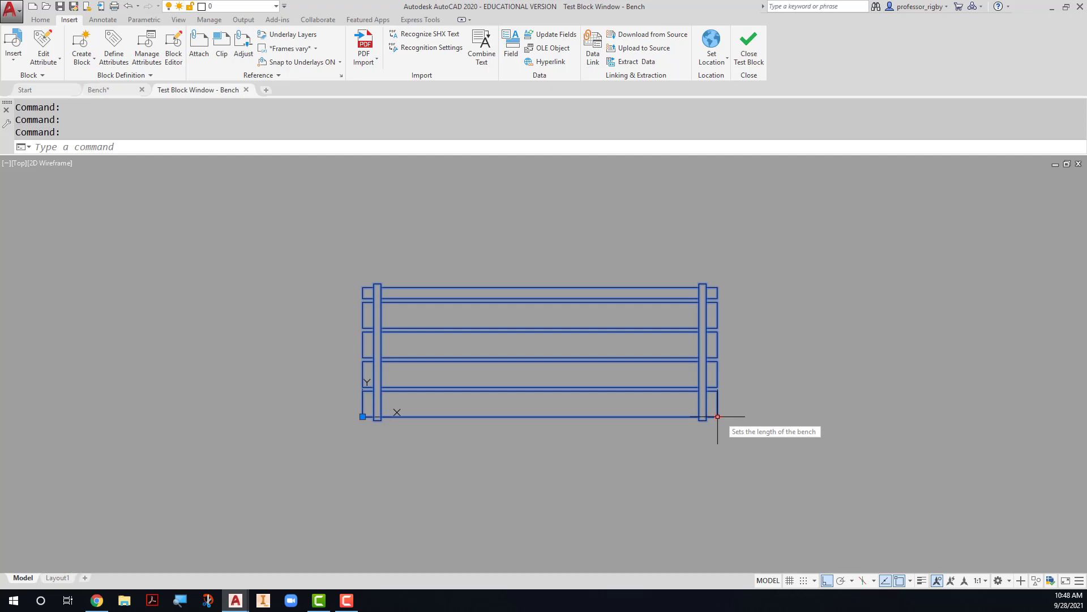
{"action": "mouse_move", "coordinate": [720, 416]}
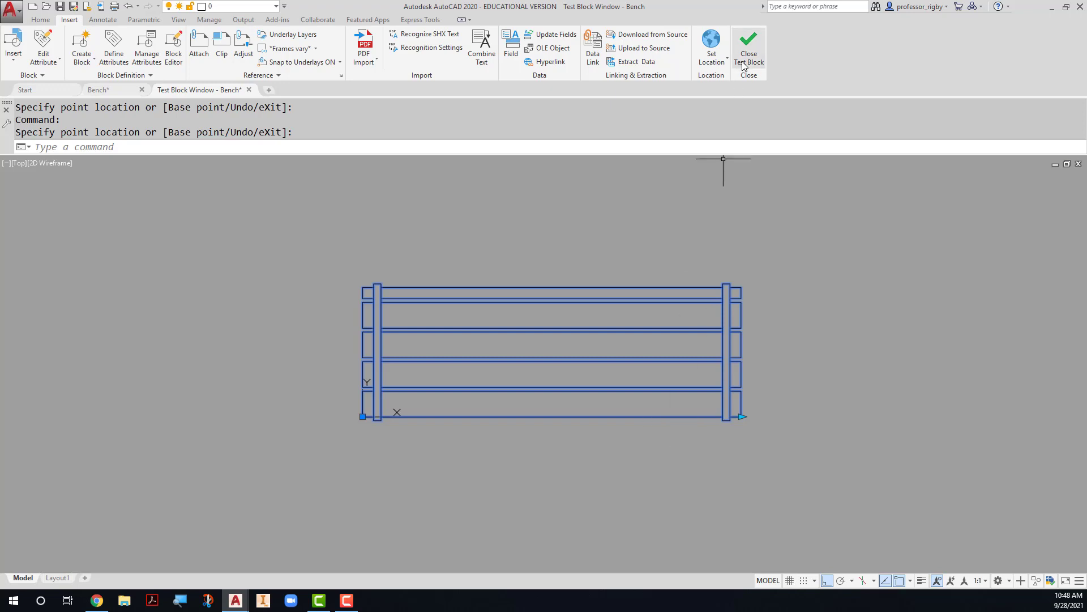
Step: Close the test window and open Bench Length's properties with CH
{"action": "left_click", "coordinate": [748, 49]}
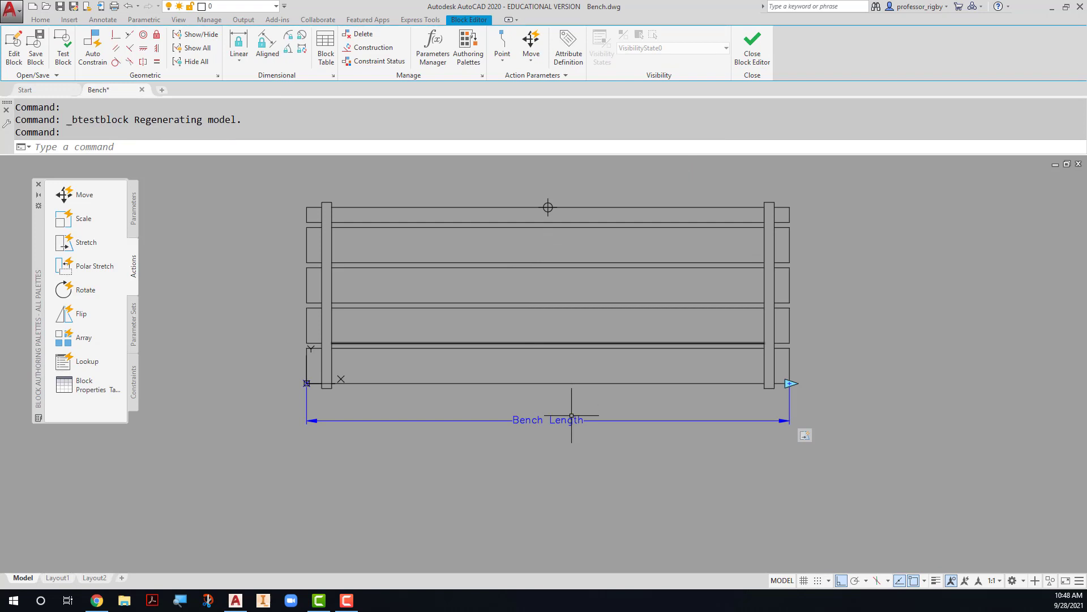
{"action": "mouse_move", "coordinate": [573, 436]}
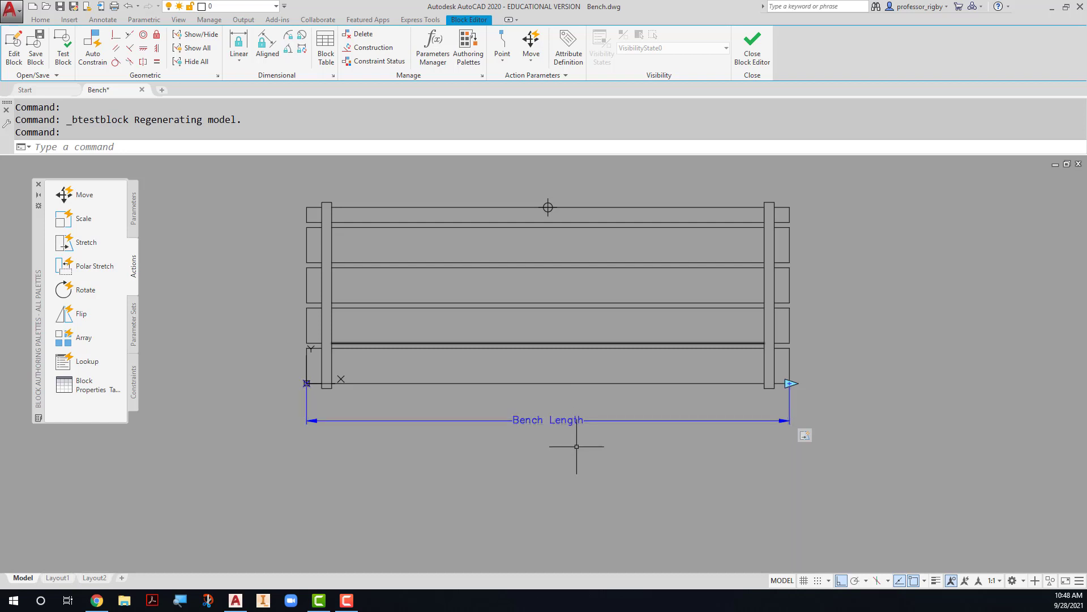
{"action": "type", "text": "ch"}
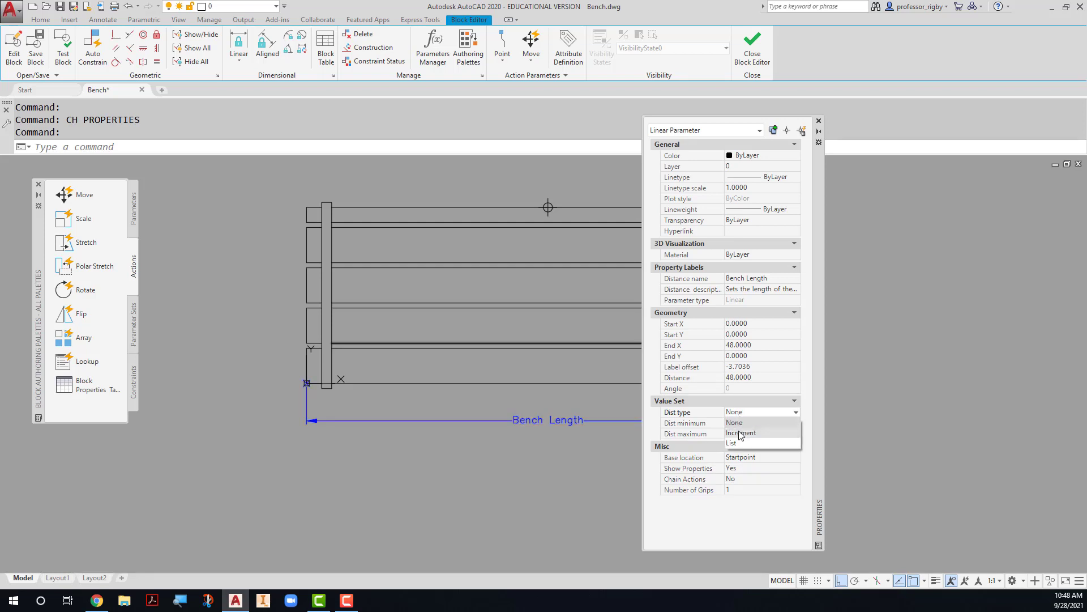
Step: Set Bench Length to Increment distance type with minimum 48 and maximum 66
{"action": "left_click", "coordinate": [741, 432]}
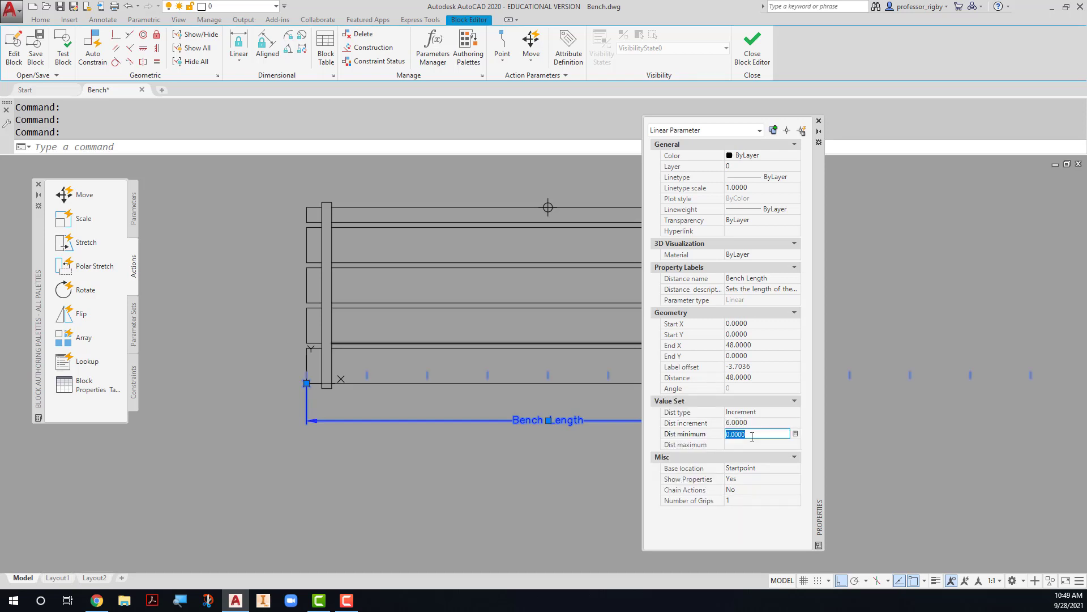
{"action": "type", "text": "48"}
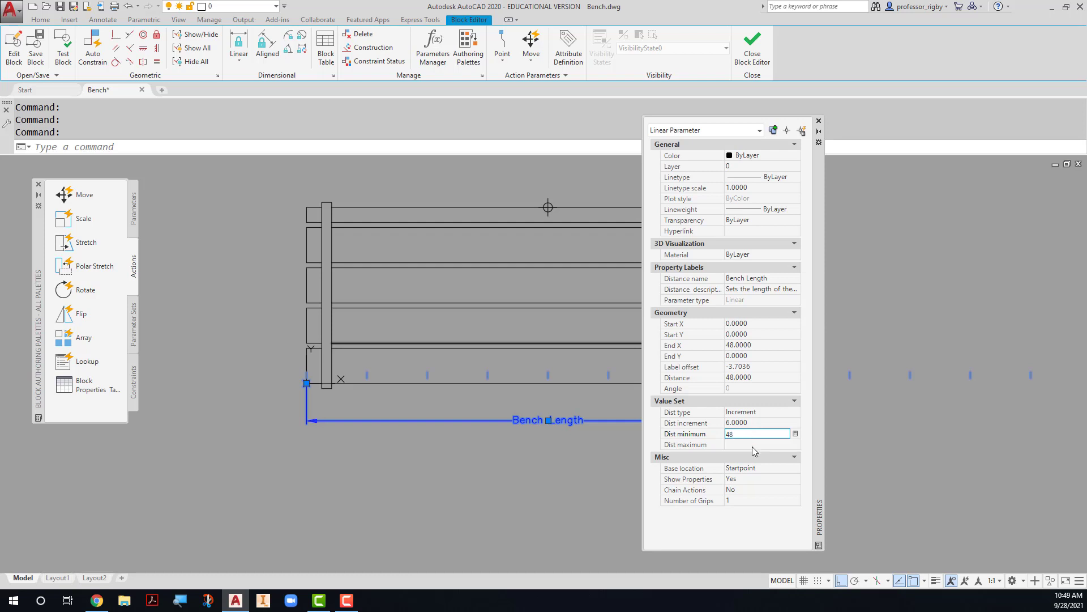
{"action": "left_click", "coordinate": [756, 444]}
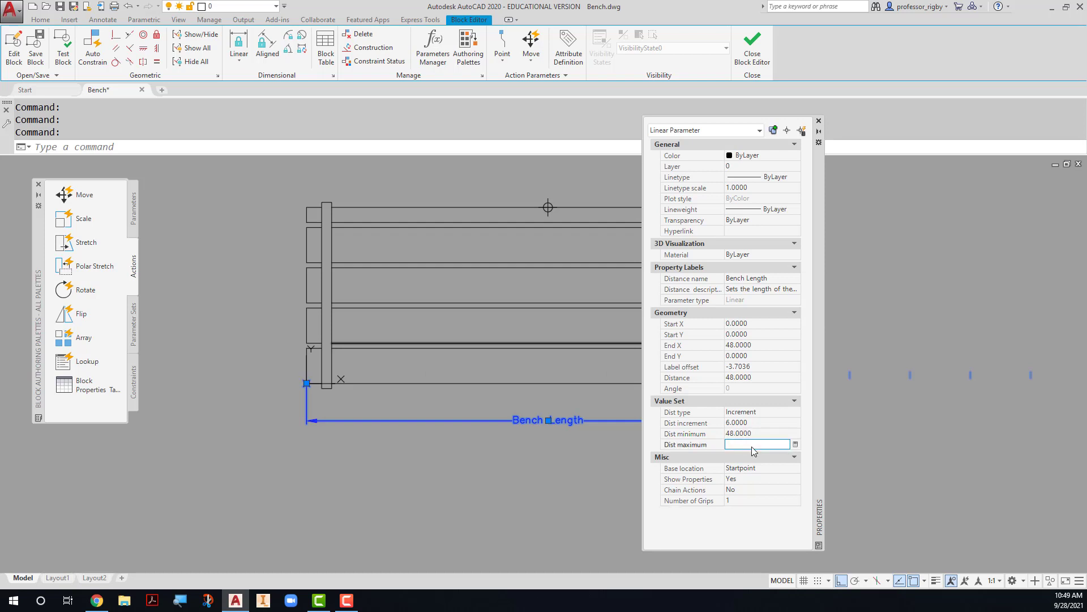
{"action": "type", "text": "66"}
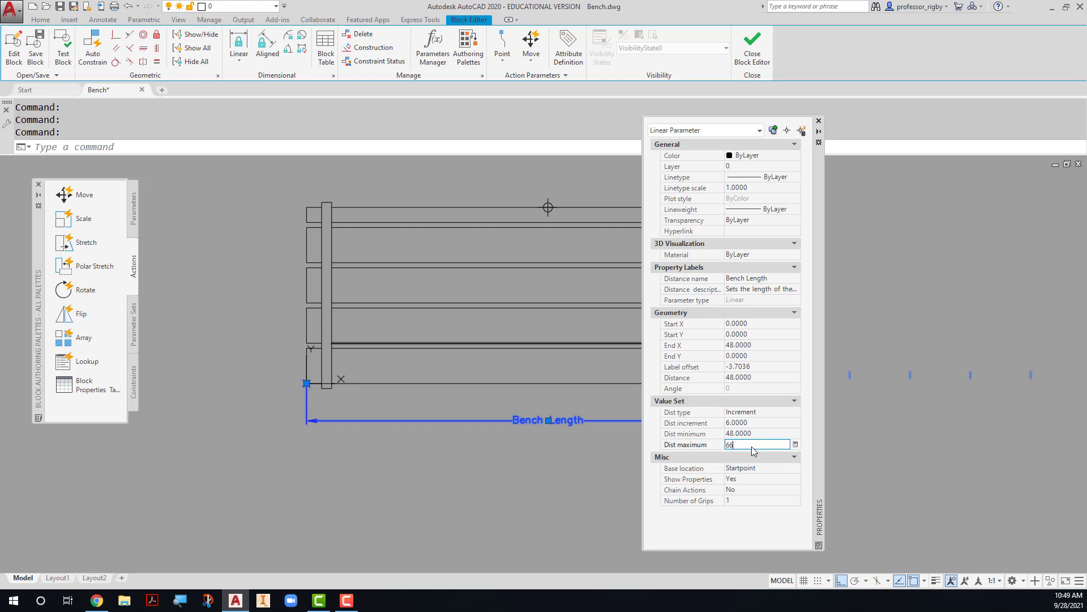
{"action": "key", "text": "Enter"}
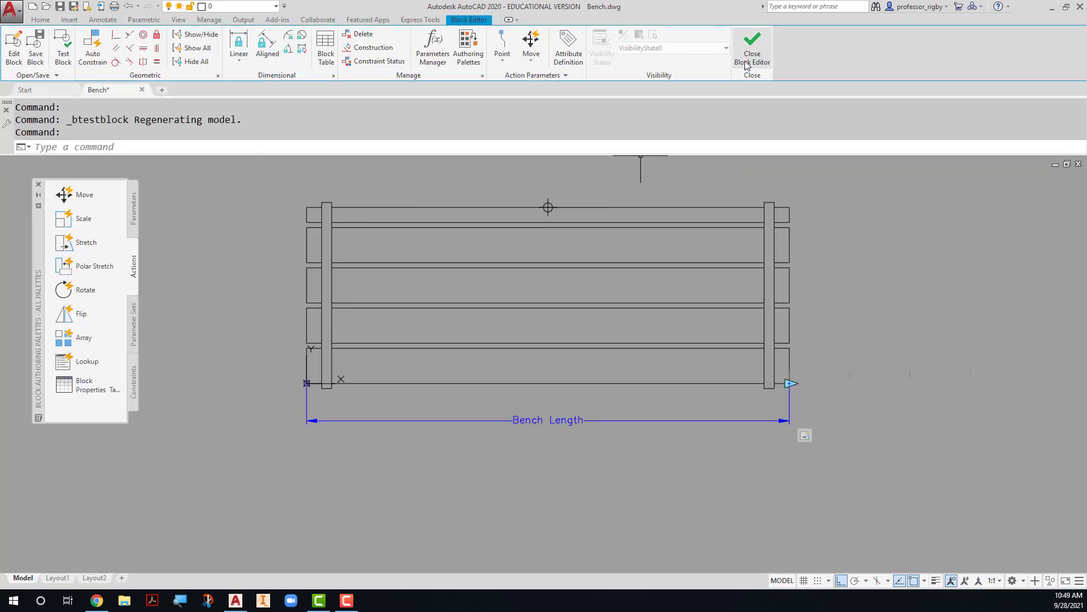
Step: Save changes to the Bench block, exit the Block Editor, and list insert options
{"action": "left_click", "coordinate": [752, 48]}
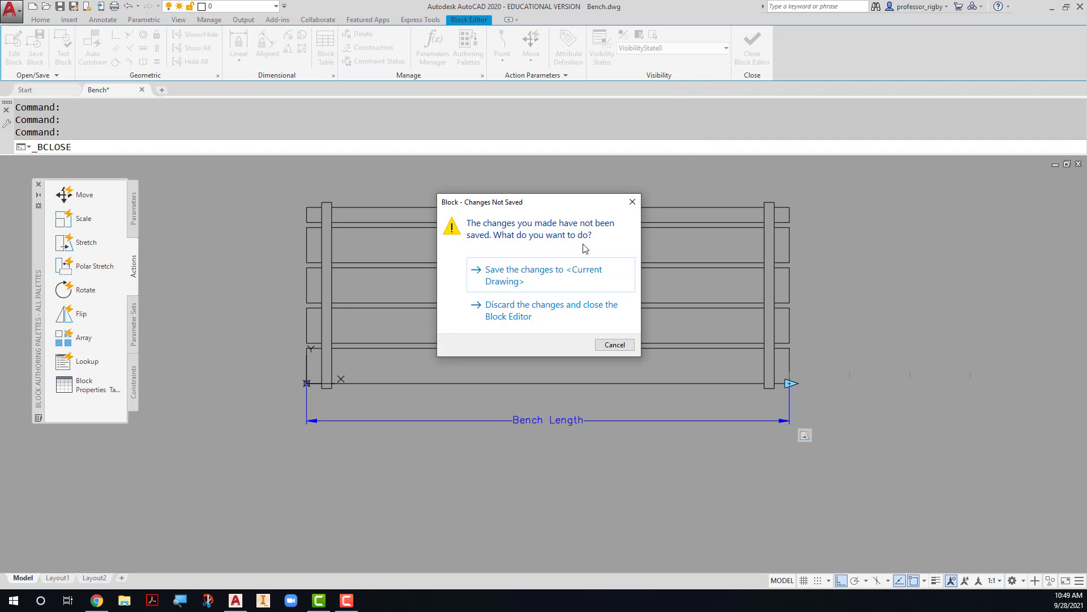
{"action": "left_click", "coordinate": [553, 309]}
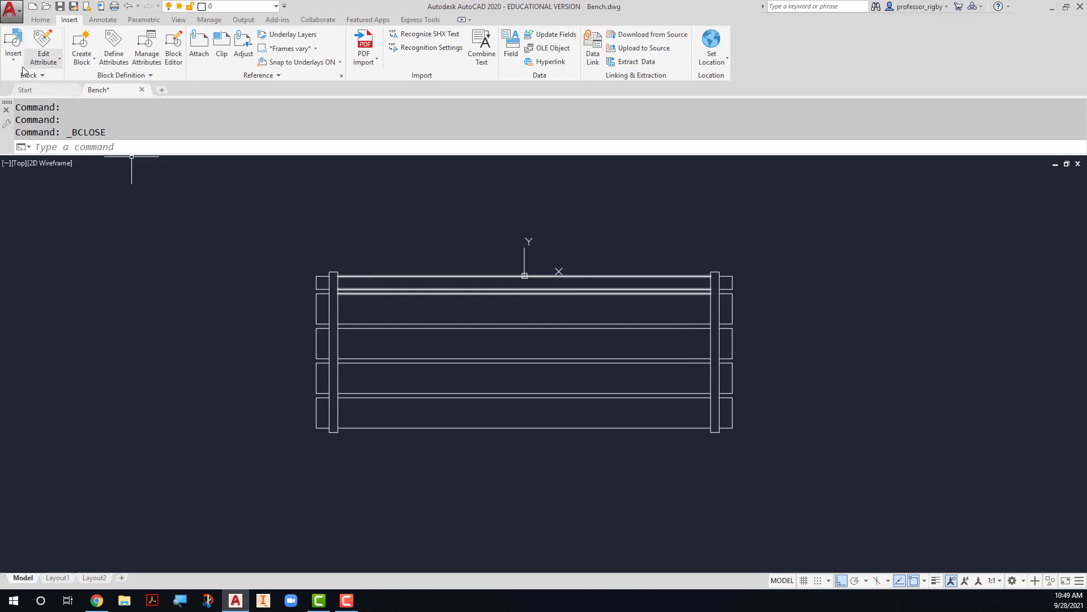
{"action": "left_click", "coordinate": [12, 46]}
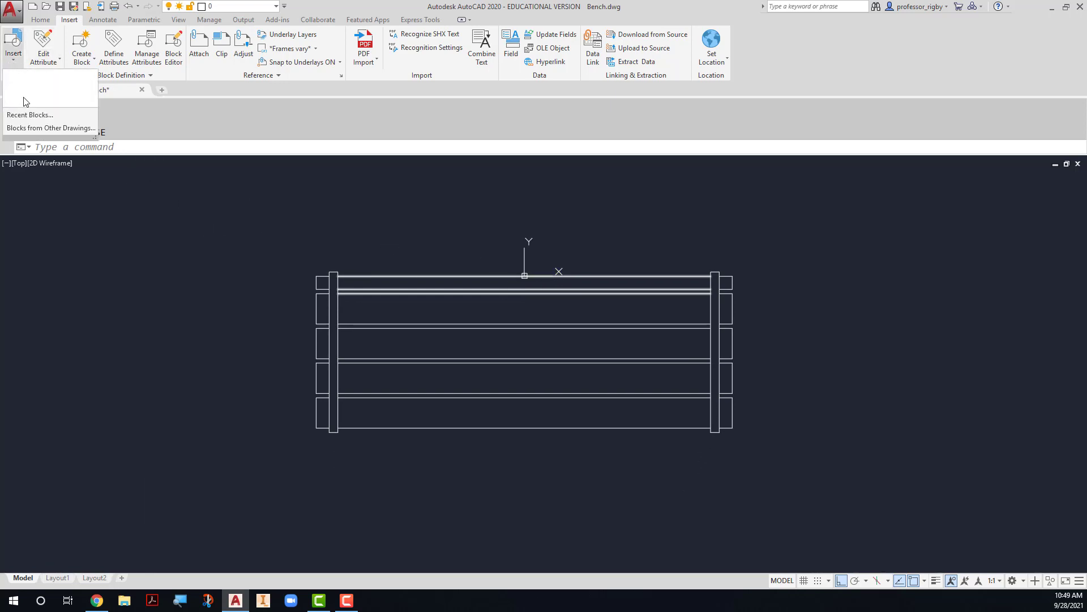
{"action": "mouse_move", "coordinate": [534, 439]}
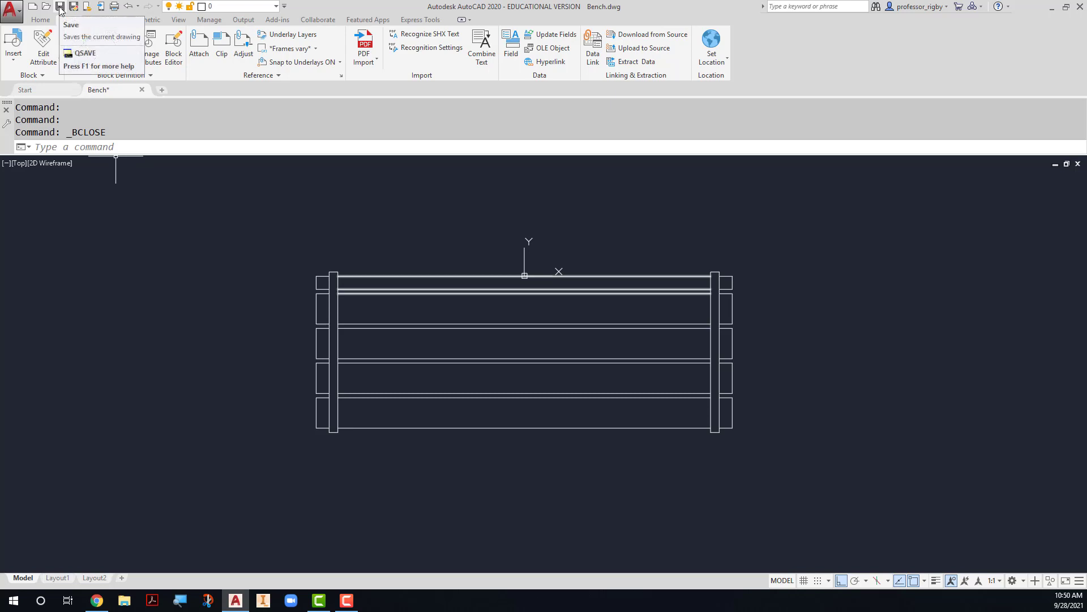
Step: Save Bench.dwg, insert the Bench block into a new drawing, and select it
{"action": "left_click", "coordinate": [60, 5]}
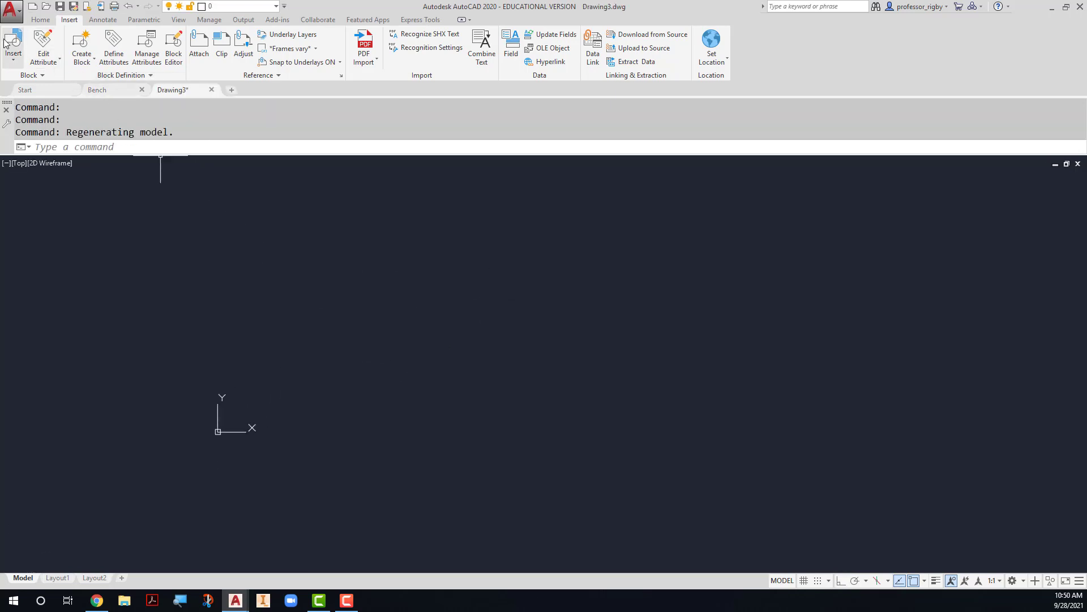
{"action": "left_click", "coordinate": [13, 47]}
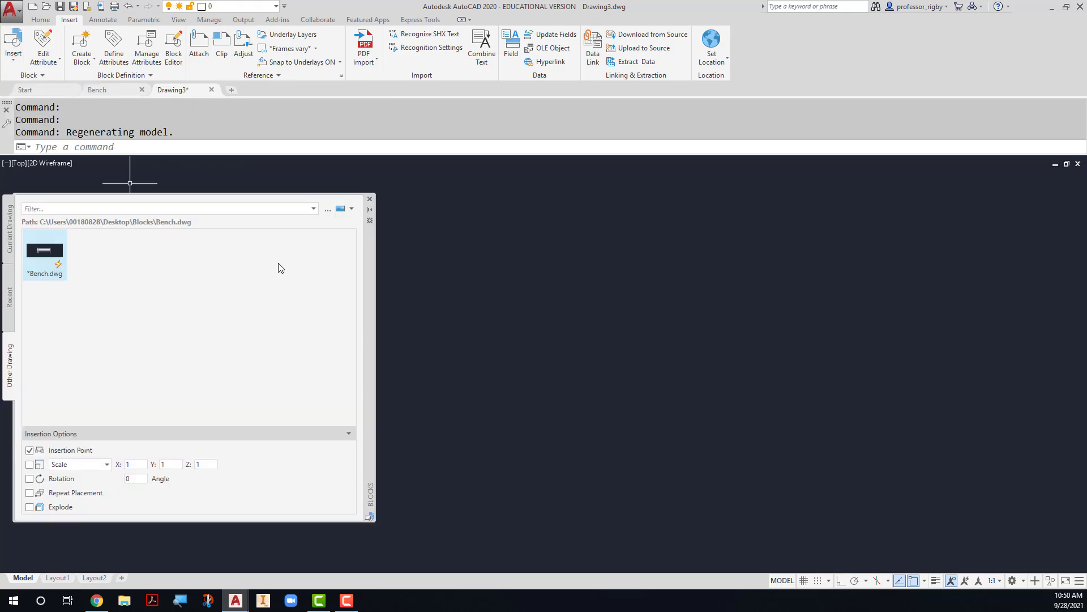
{"action": "left_click", "coordinate": [44, 249]}
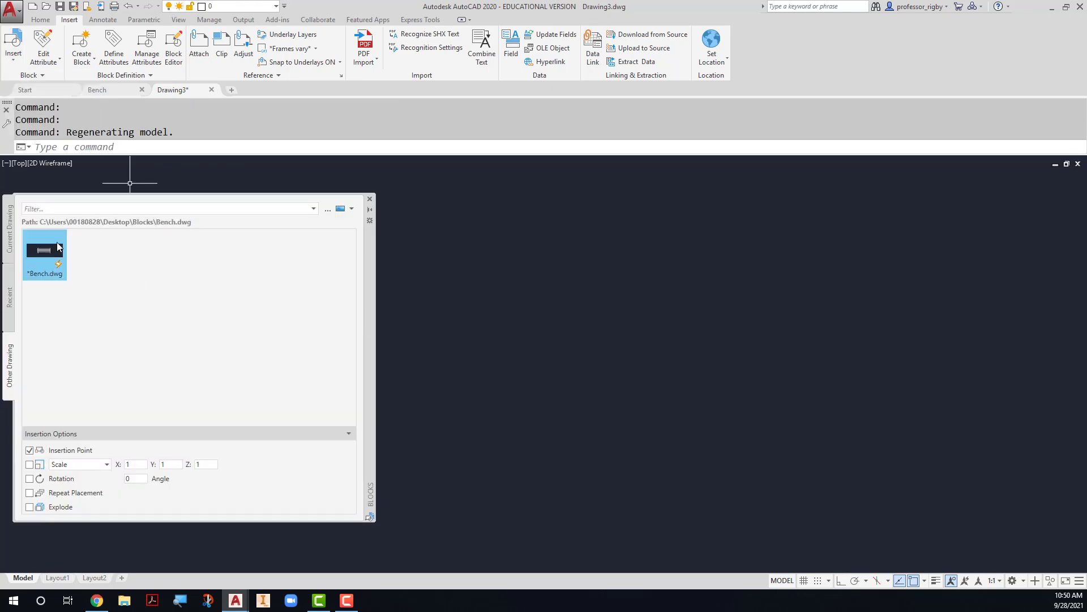
{"action": "mouse_move", "coordinate": [252, 278]}
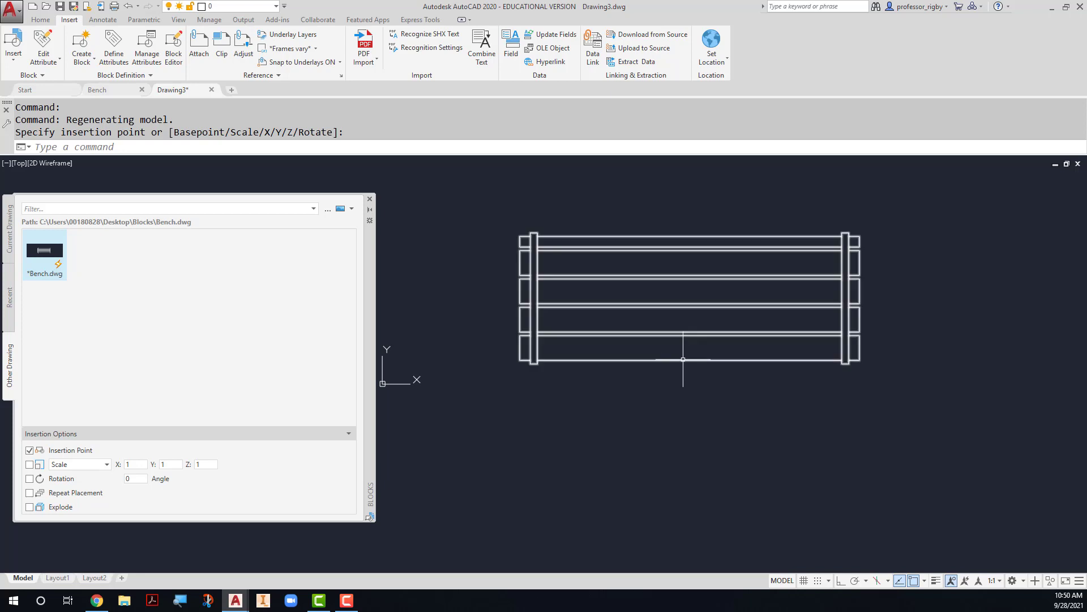
{"action": "mouse_move", "coordinate": [683, 359]}
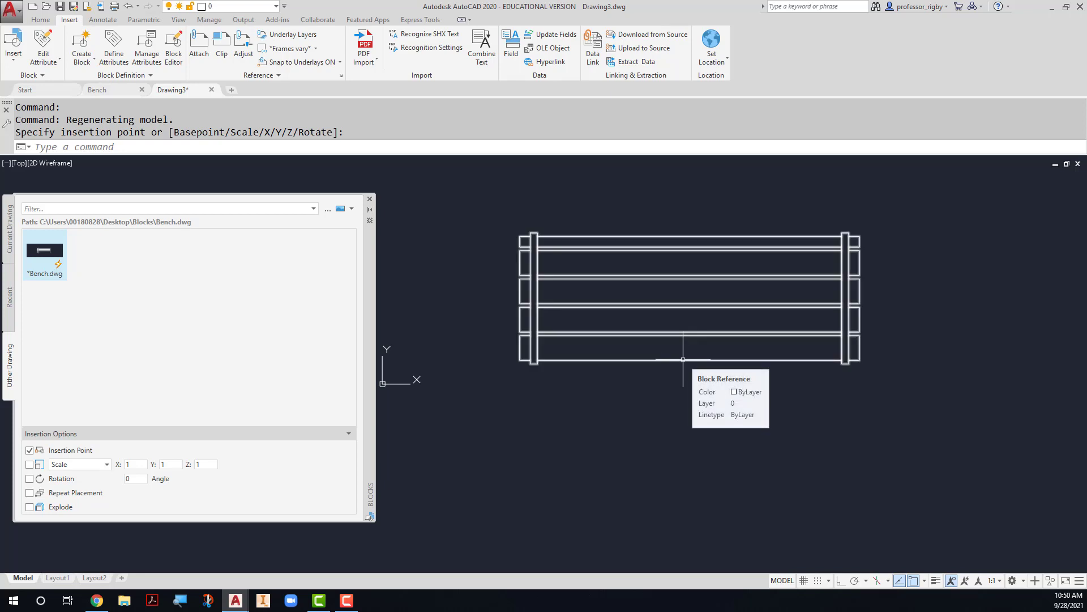
{"action": "left_click", "coordinate": [686, 358]}
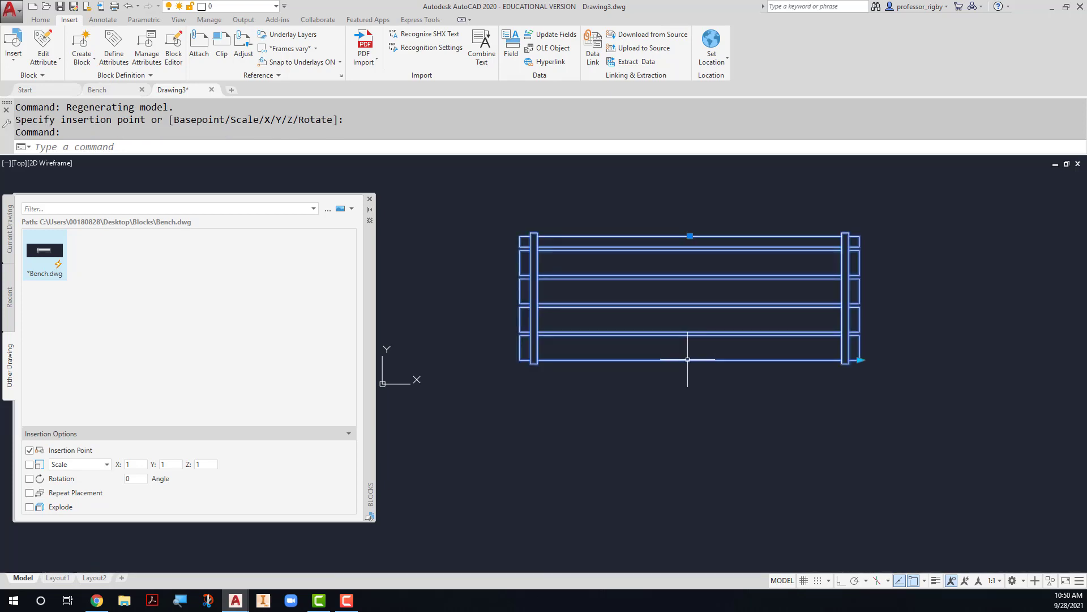
{"action": "mouse_move", "coordinate": [860, 359]}
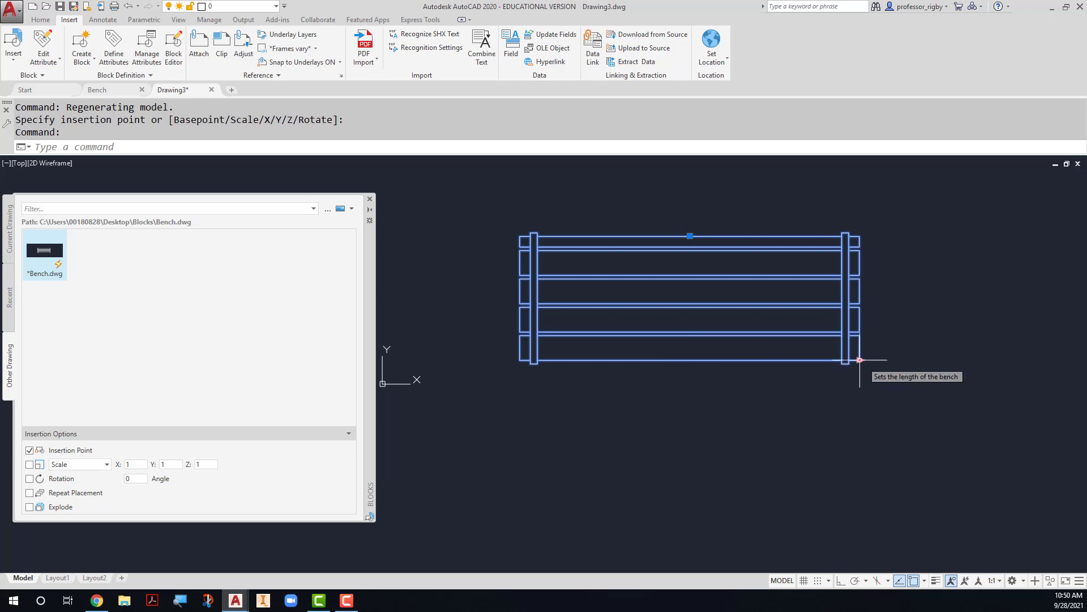